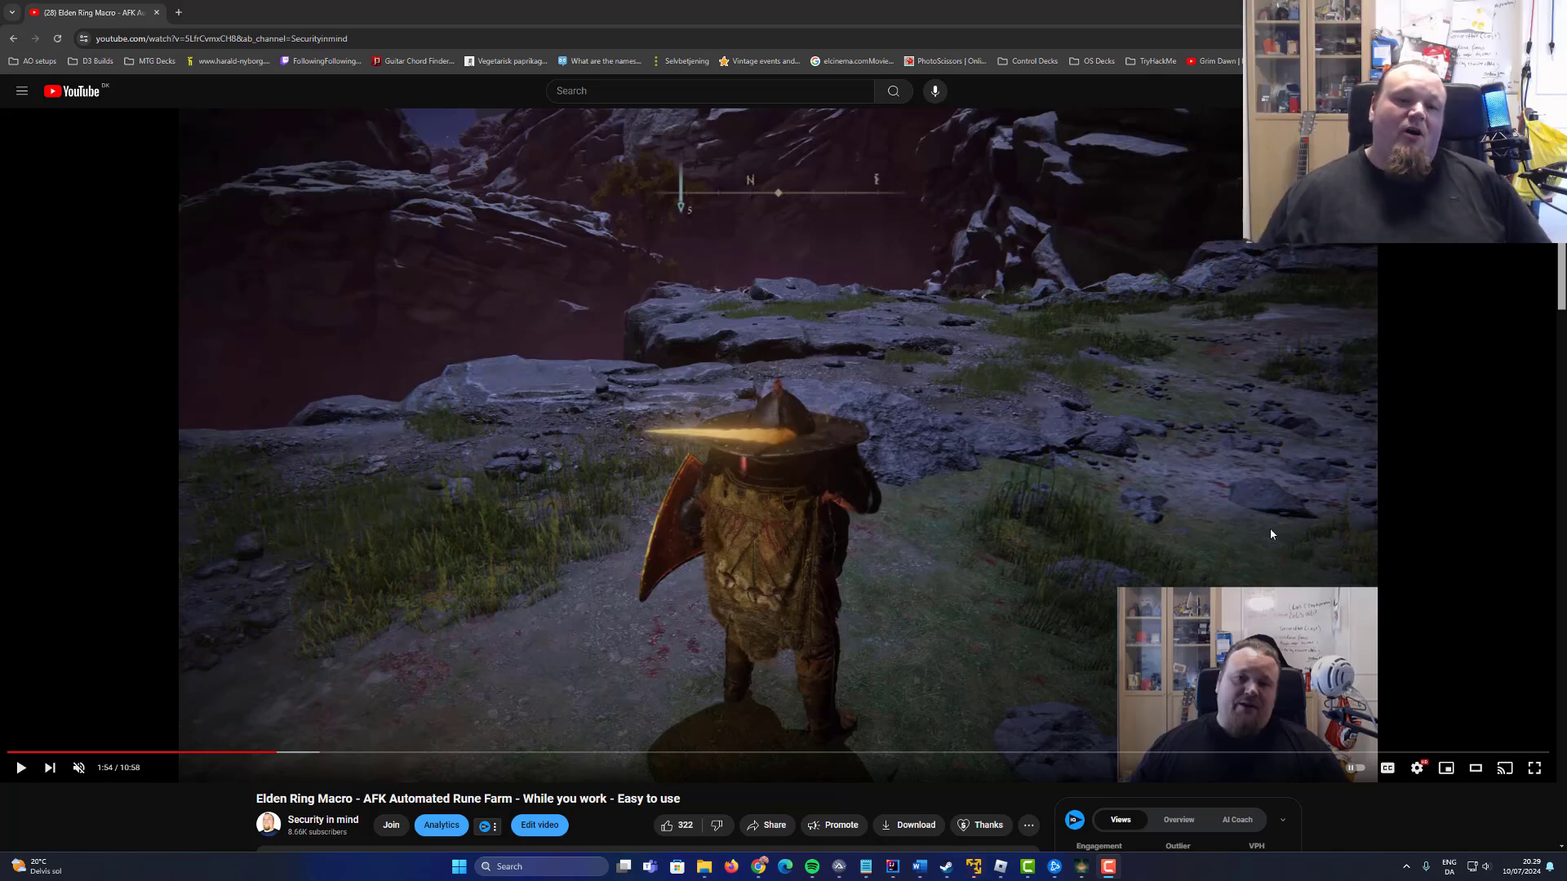
mouse_move(1257, 532)
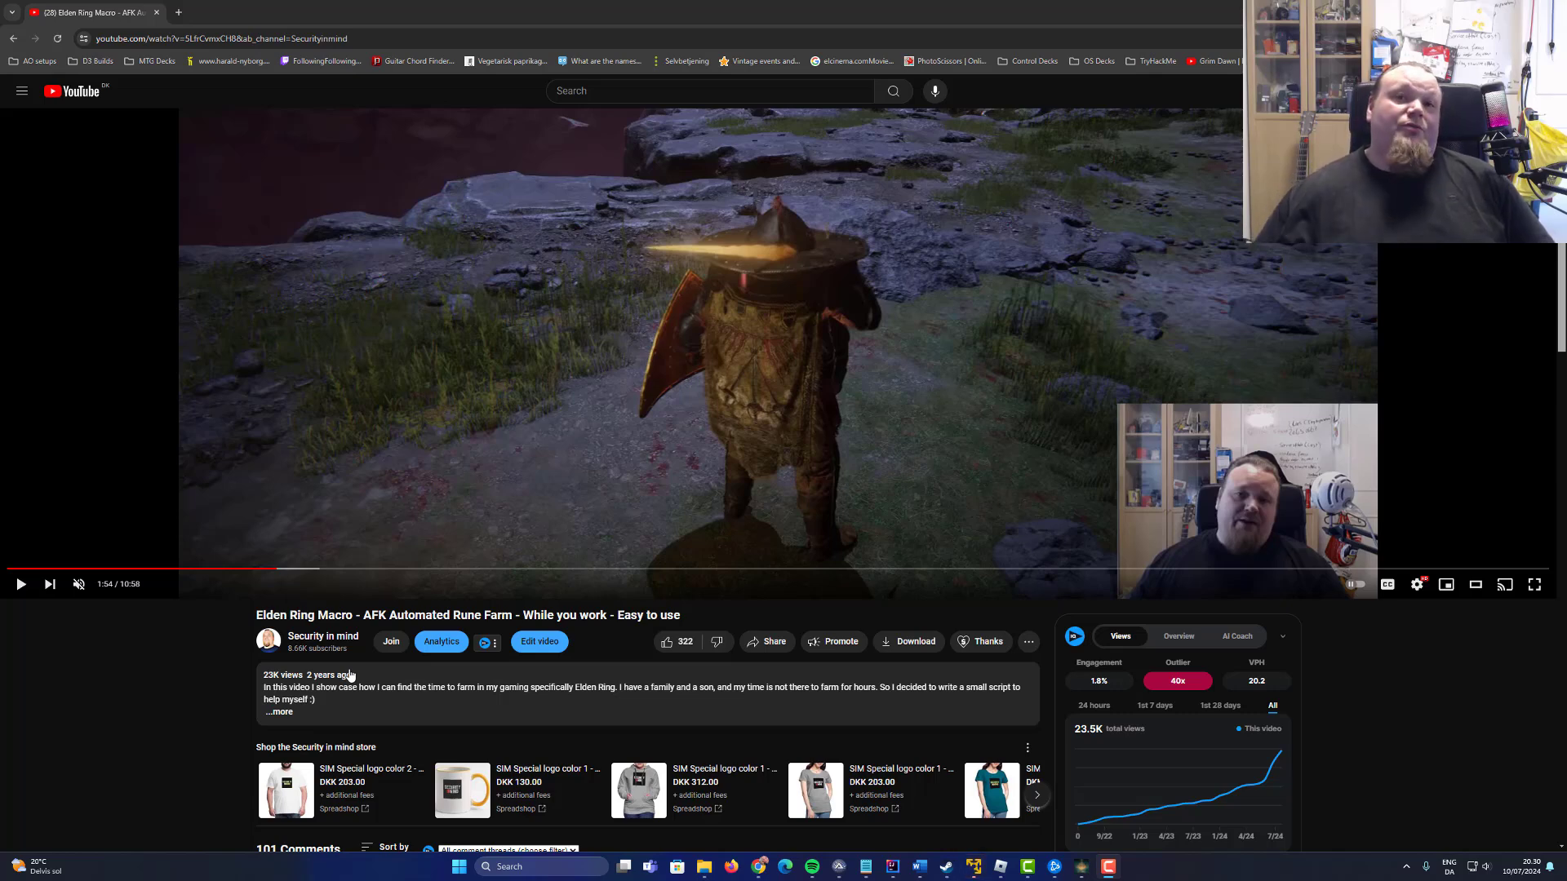
mouse_move(320, 676)
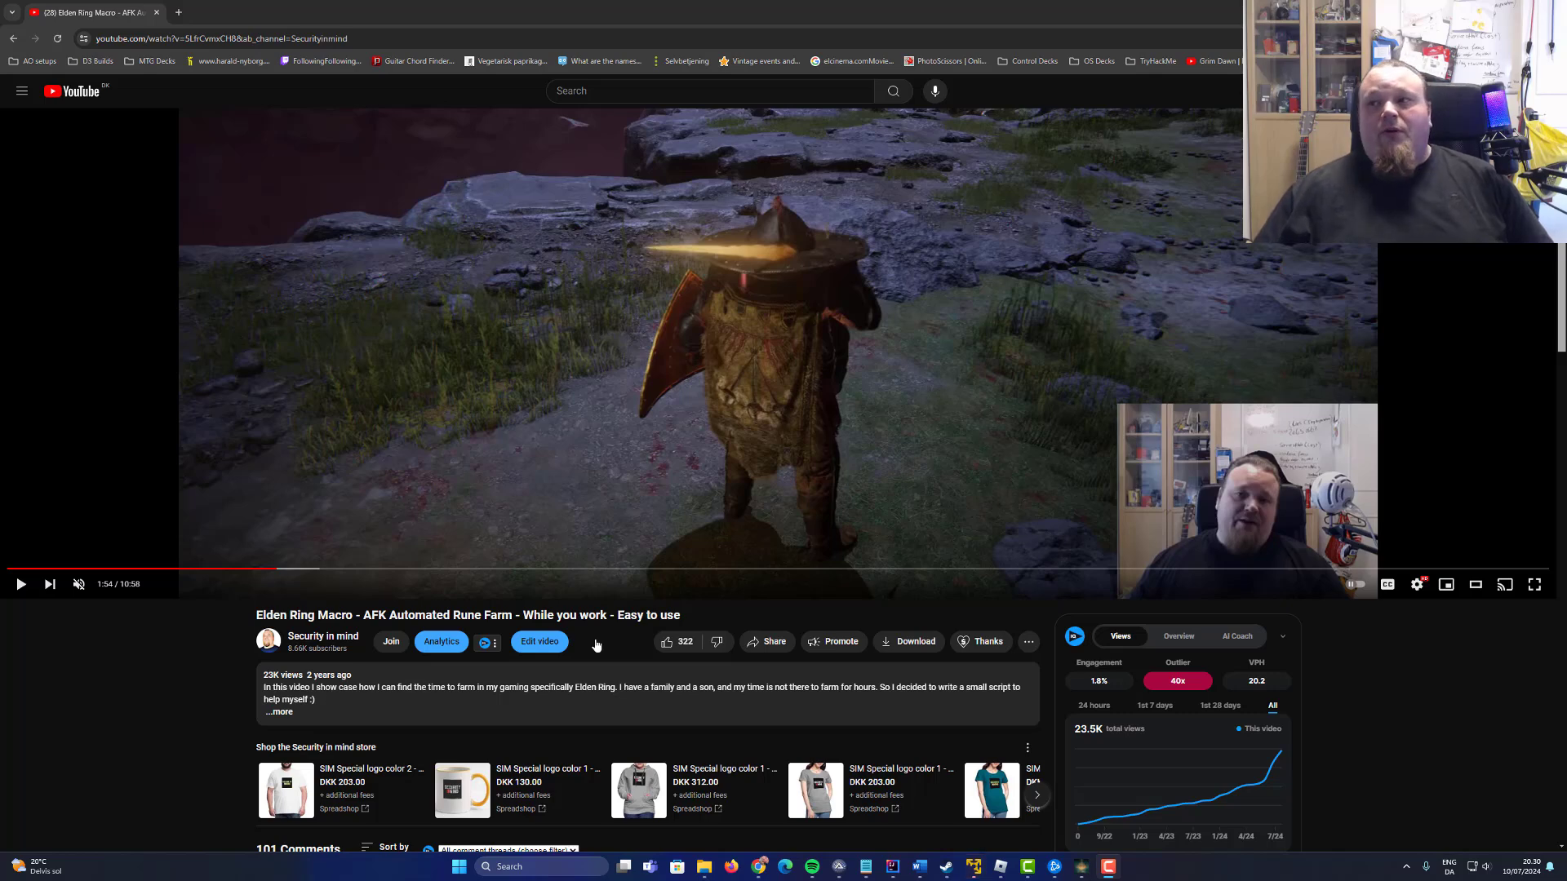
mouse_move(274, 570)
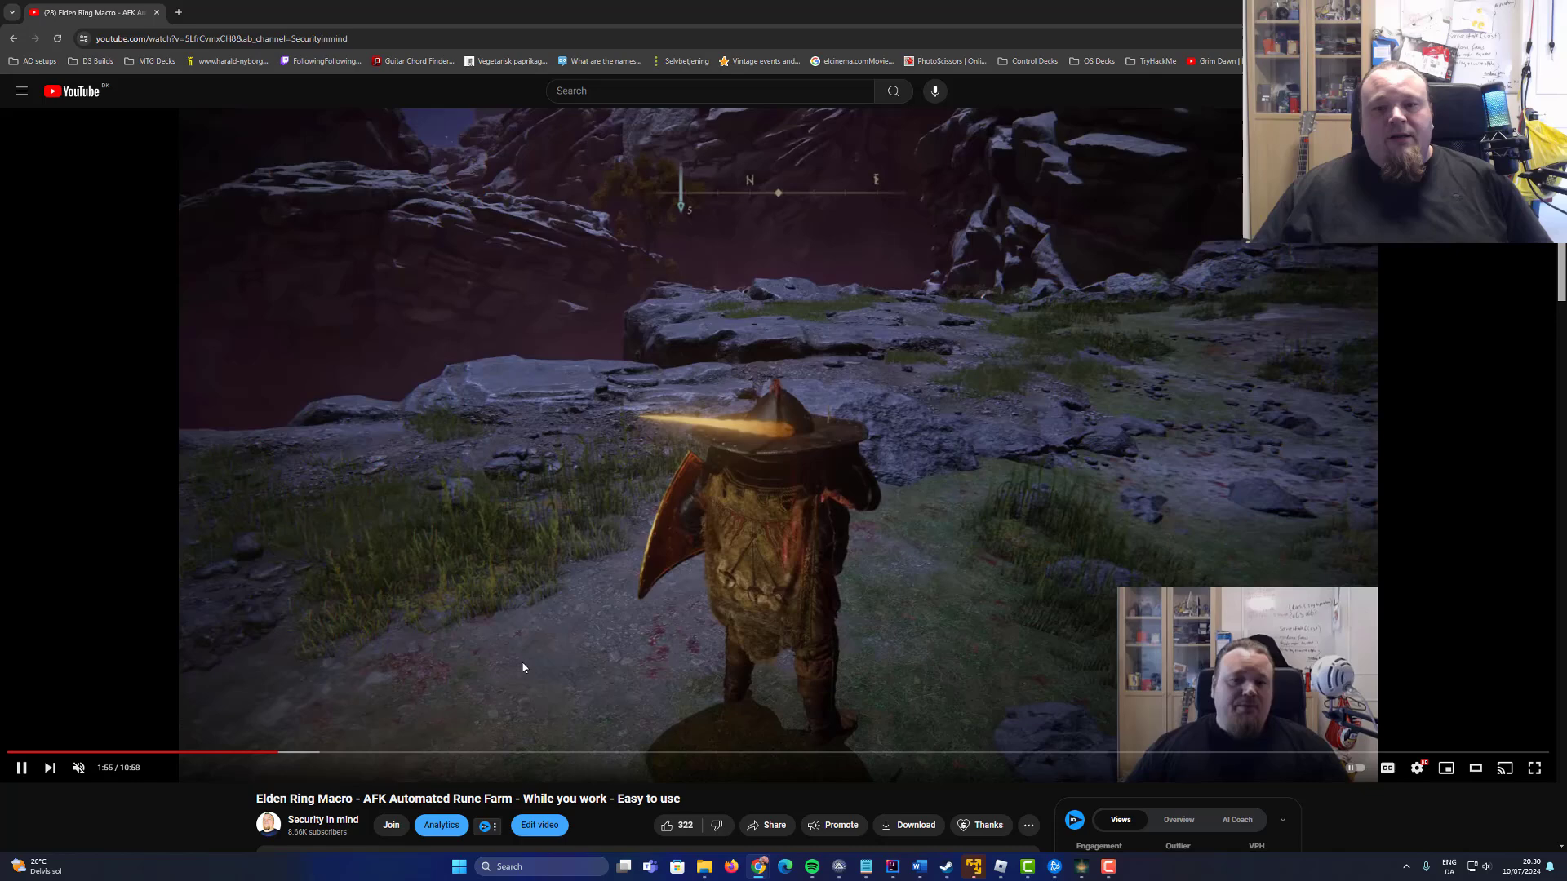
mouse_move(301, 752)
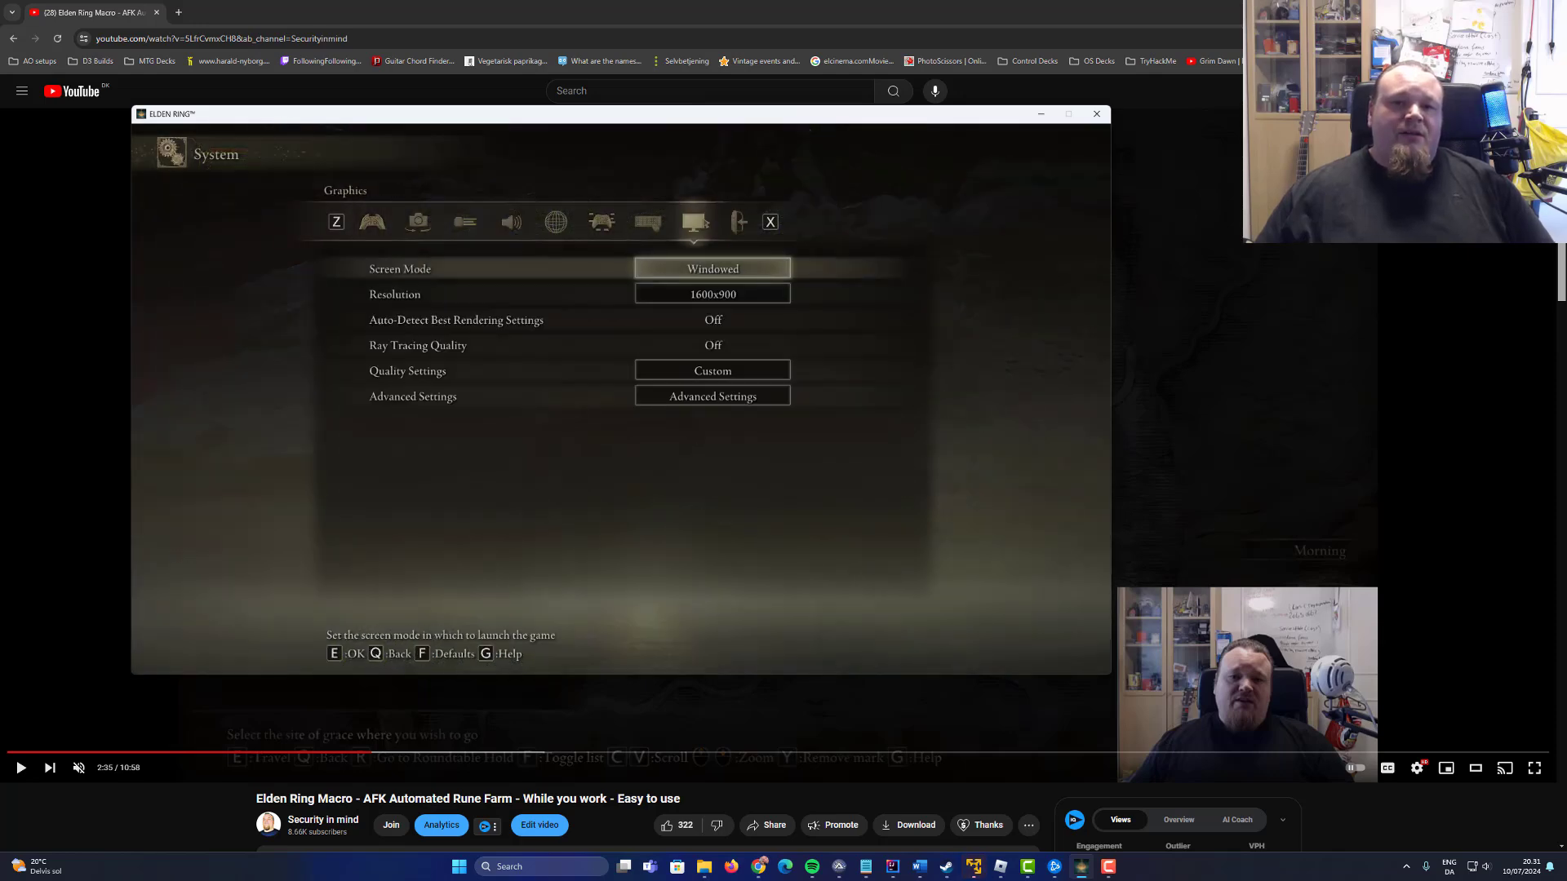
Show the Key Bindings list under Keyboard/Mouse Settings in the System menu
left_click(646, 222)
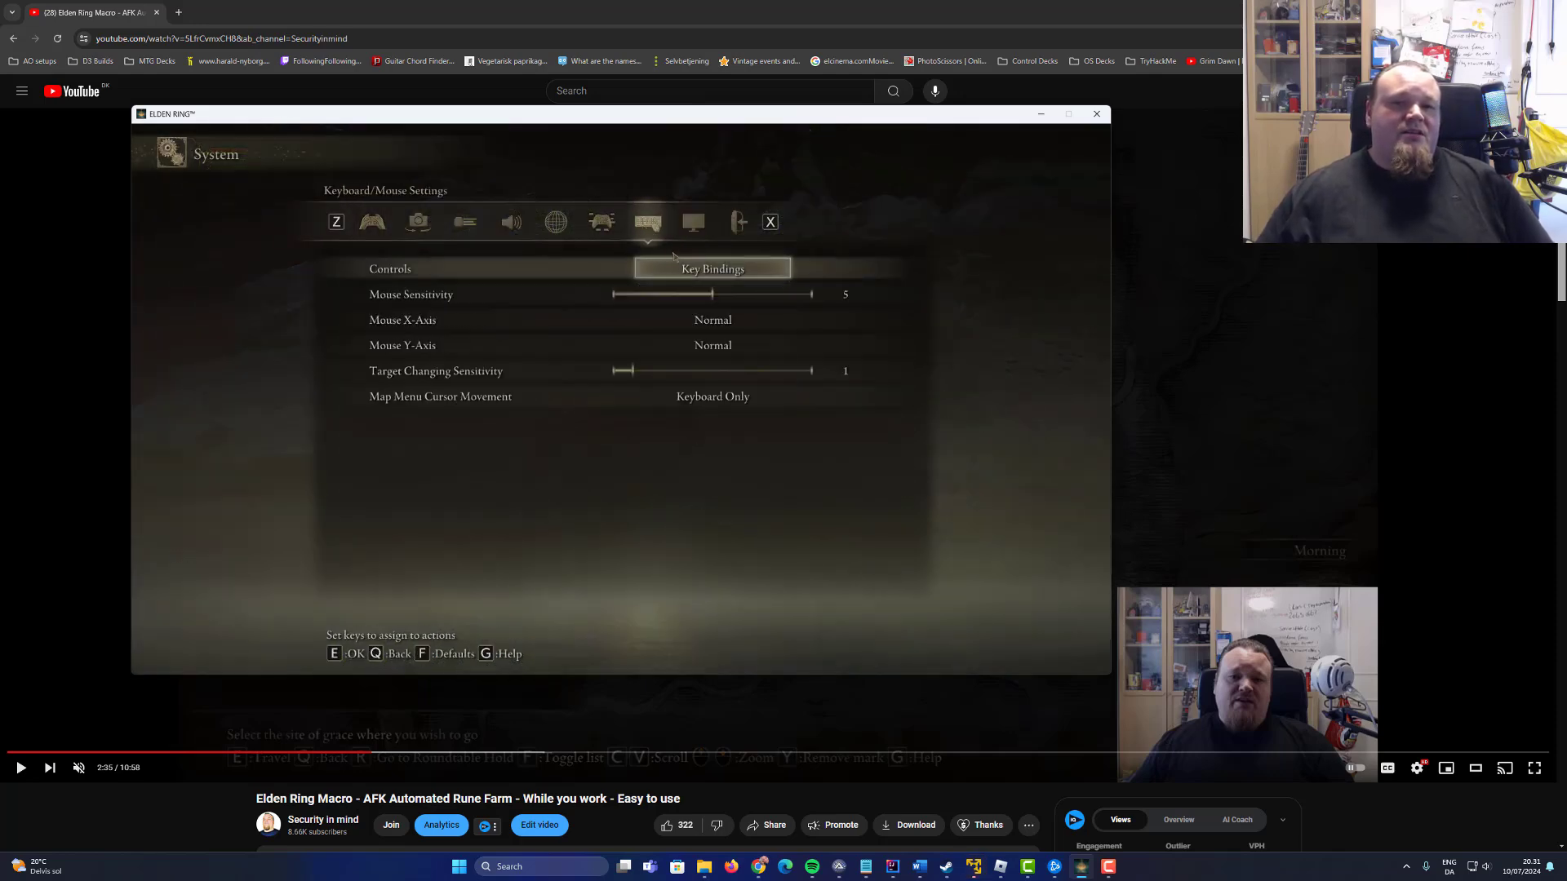
left_click(712, 268)
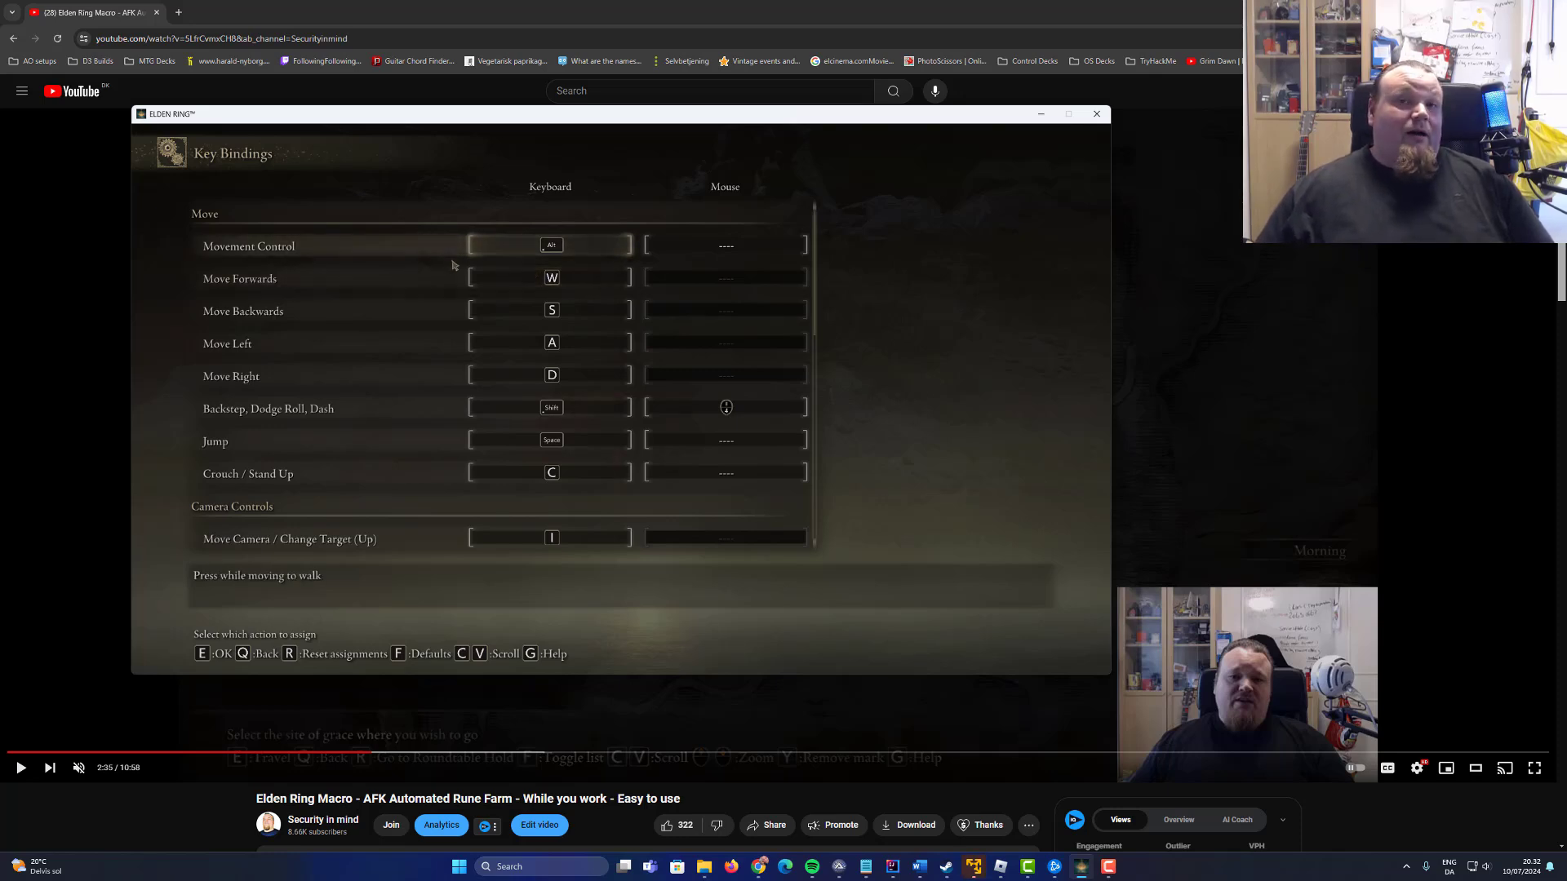
mouse_move(234, 237)
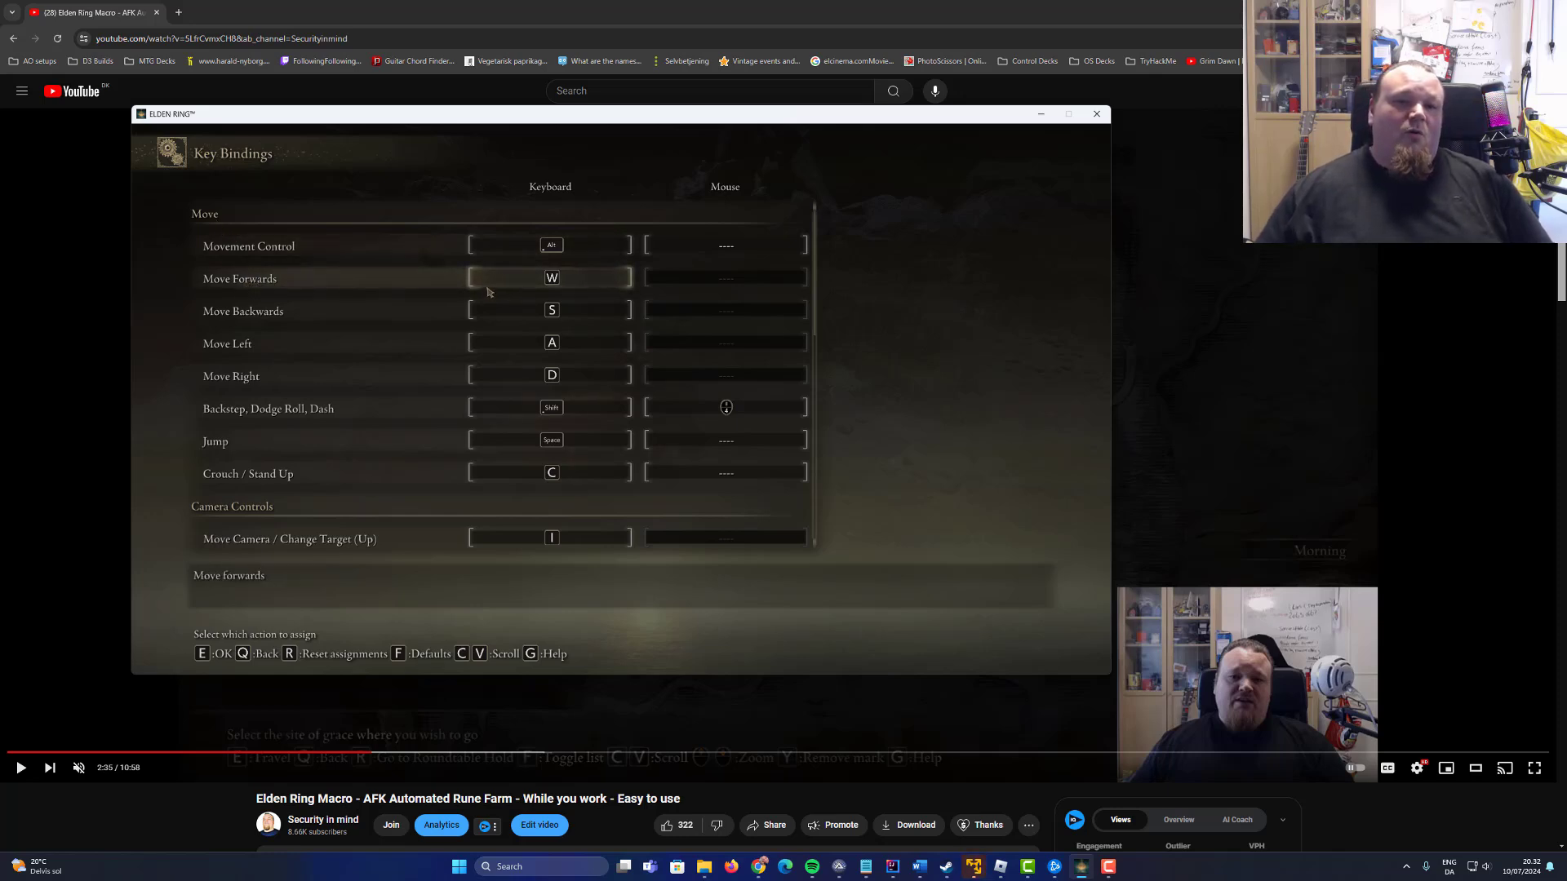
Scroll the key bindings past camera and armament keys to attack, item and menu assignments
left_click(548, 341)
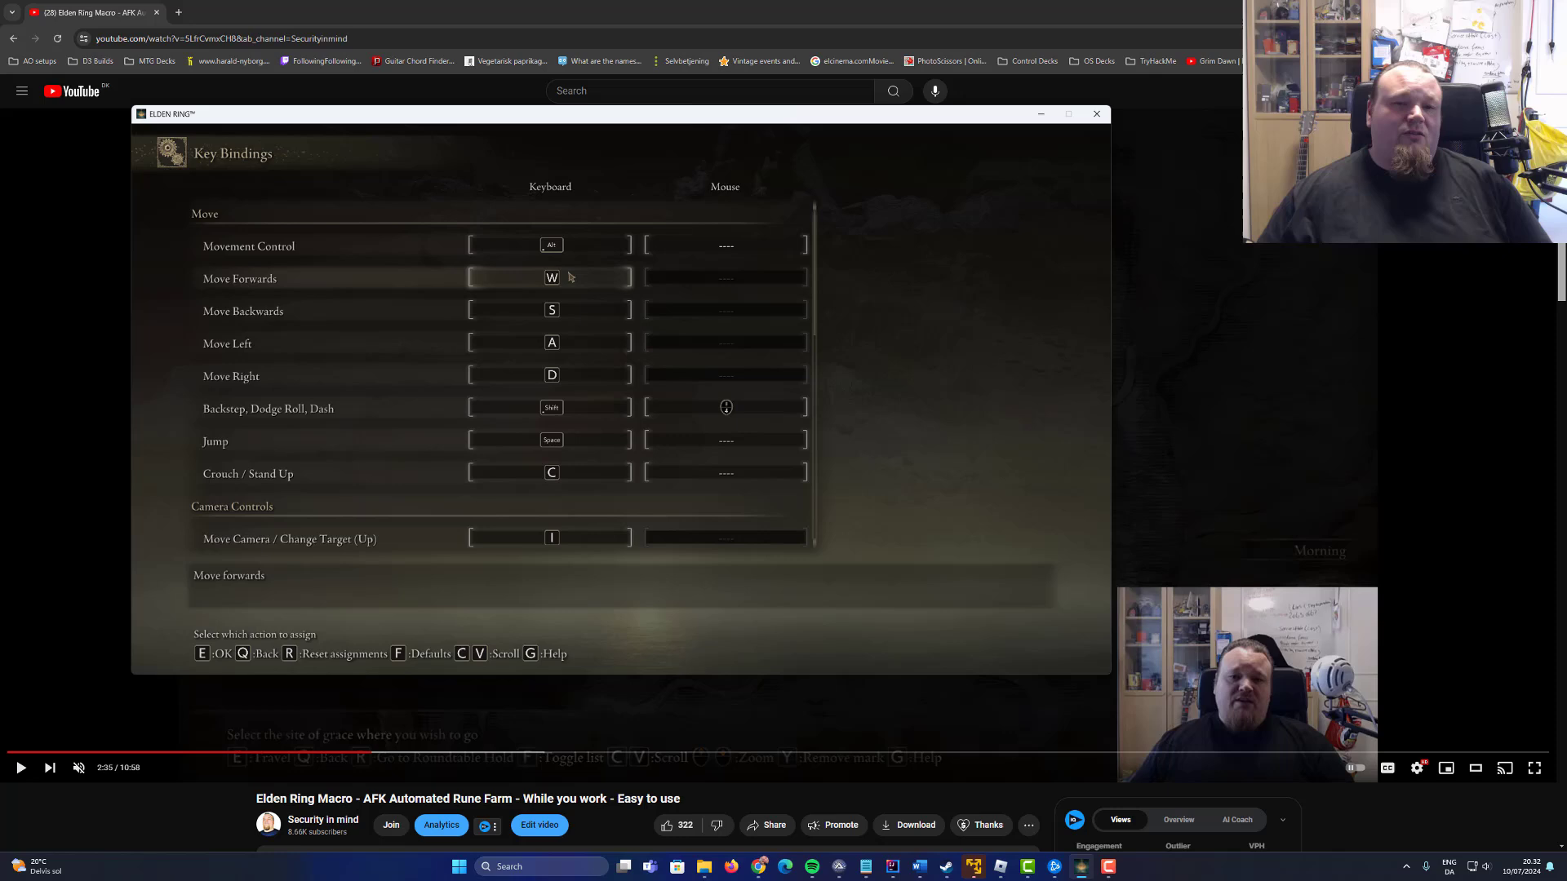
scroll("down", 3)
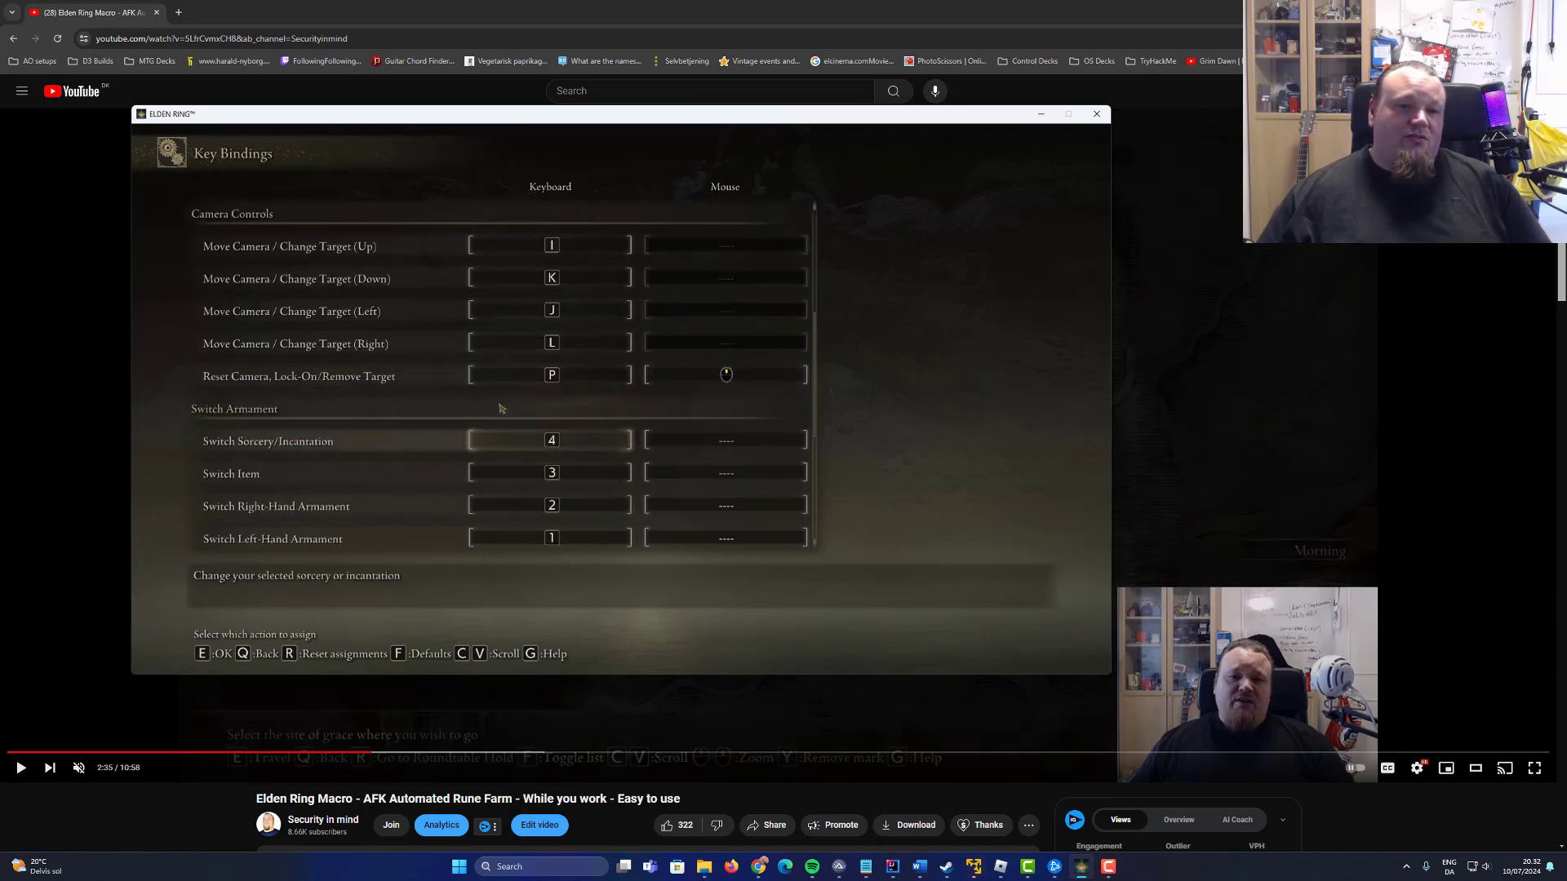
scroll("down", 3)
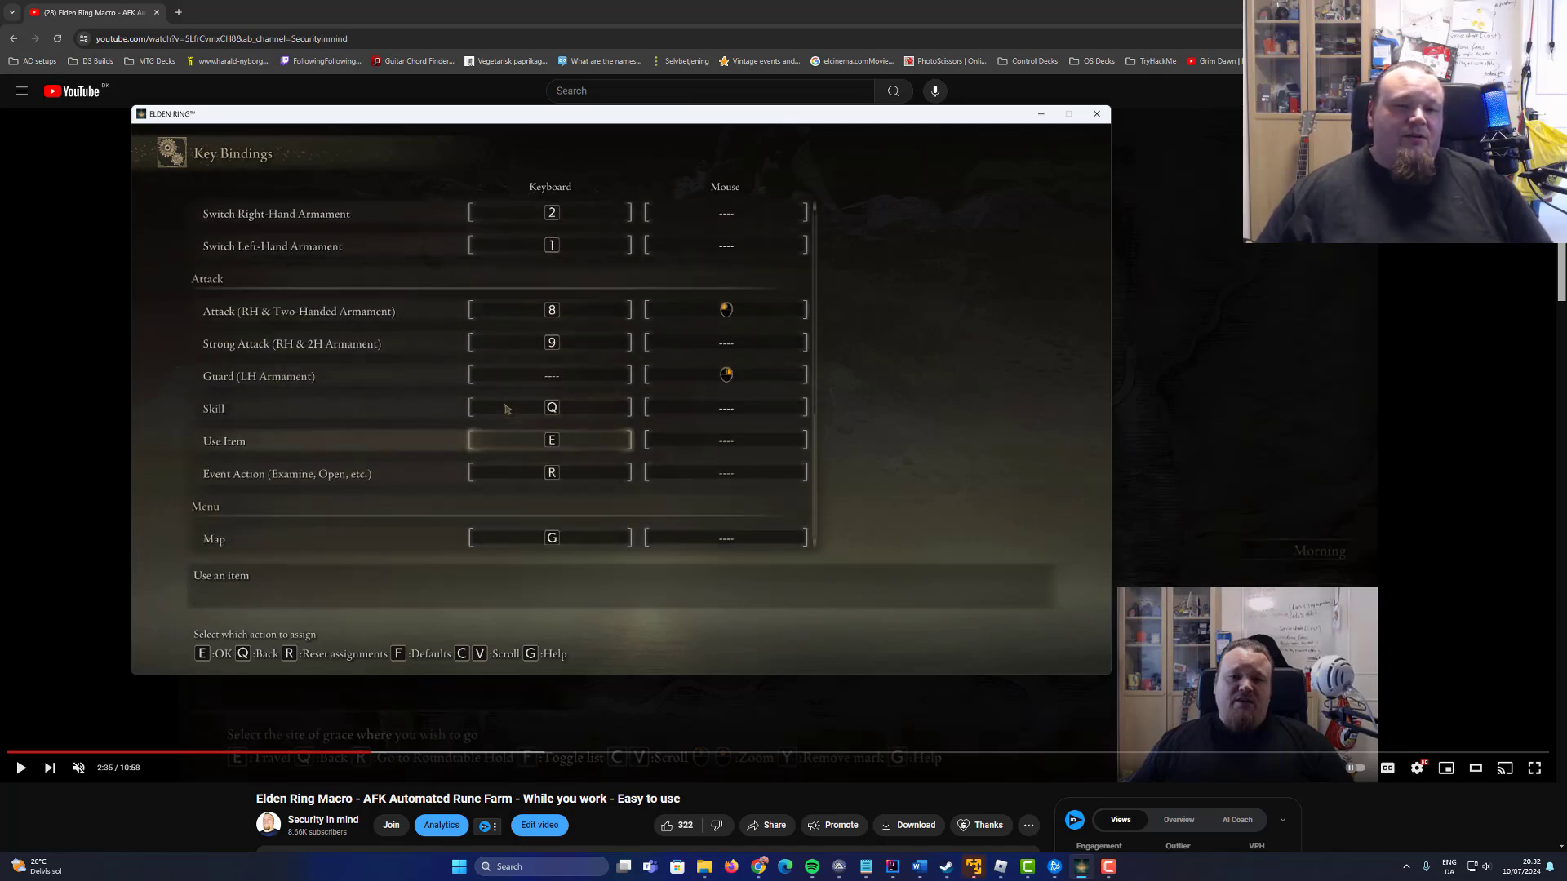
mouse_move(404, 438)
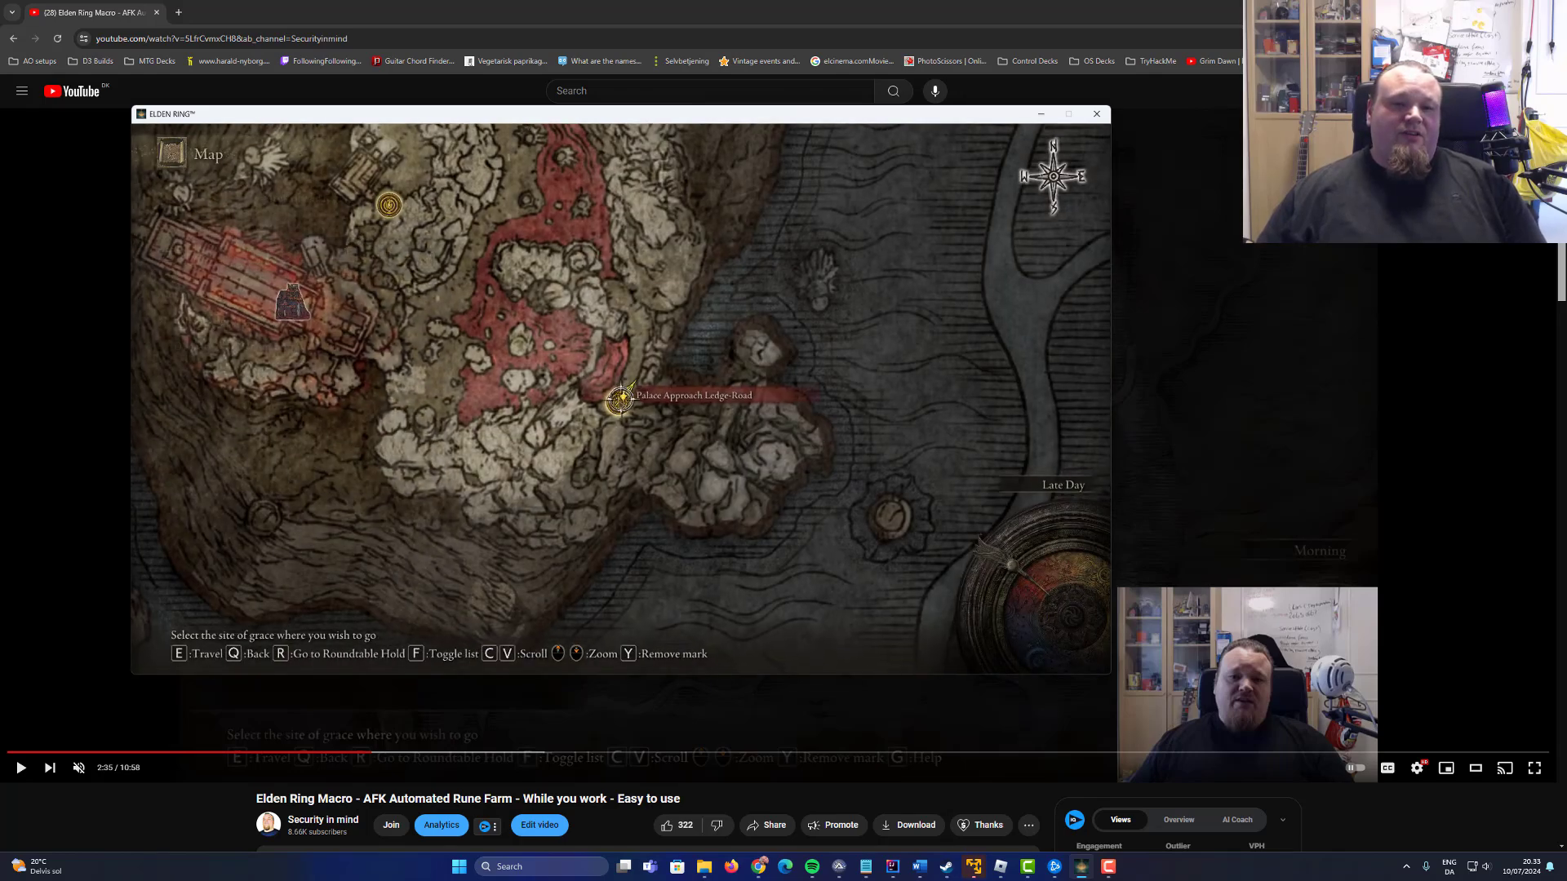
Travel from the Sites of Grace list to Palace Approach Ledge-Road and confirm with OK
key("f")
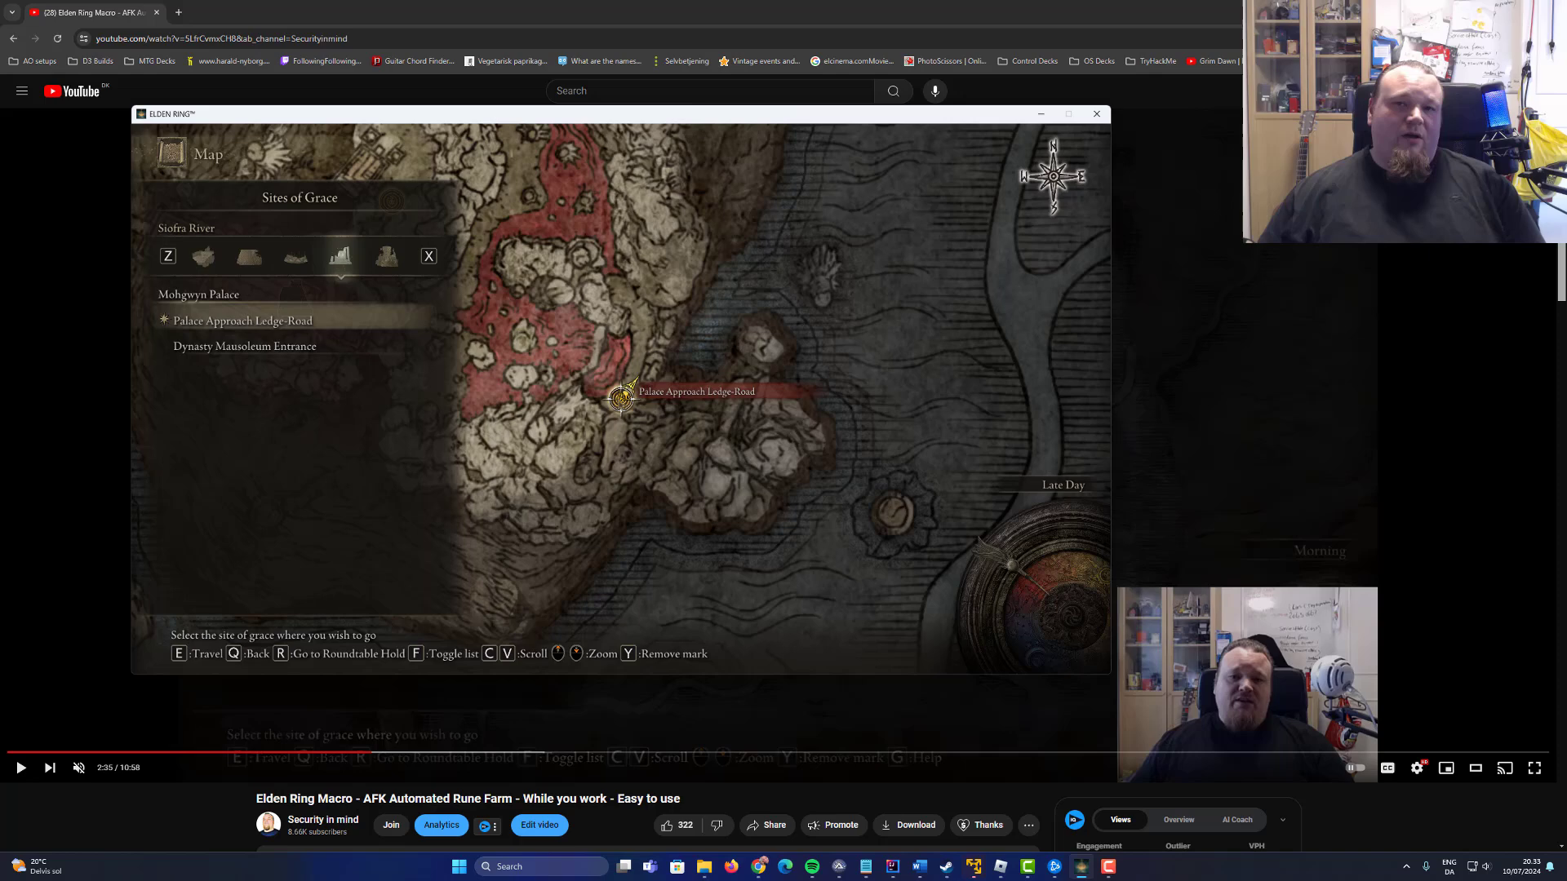
left_click(240, 319)
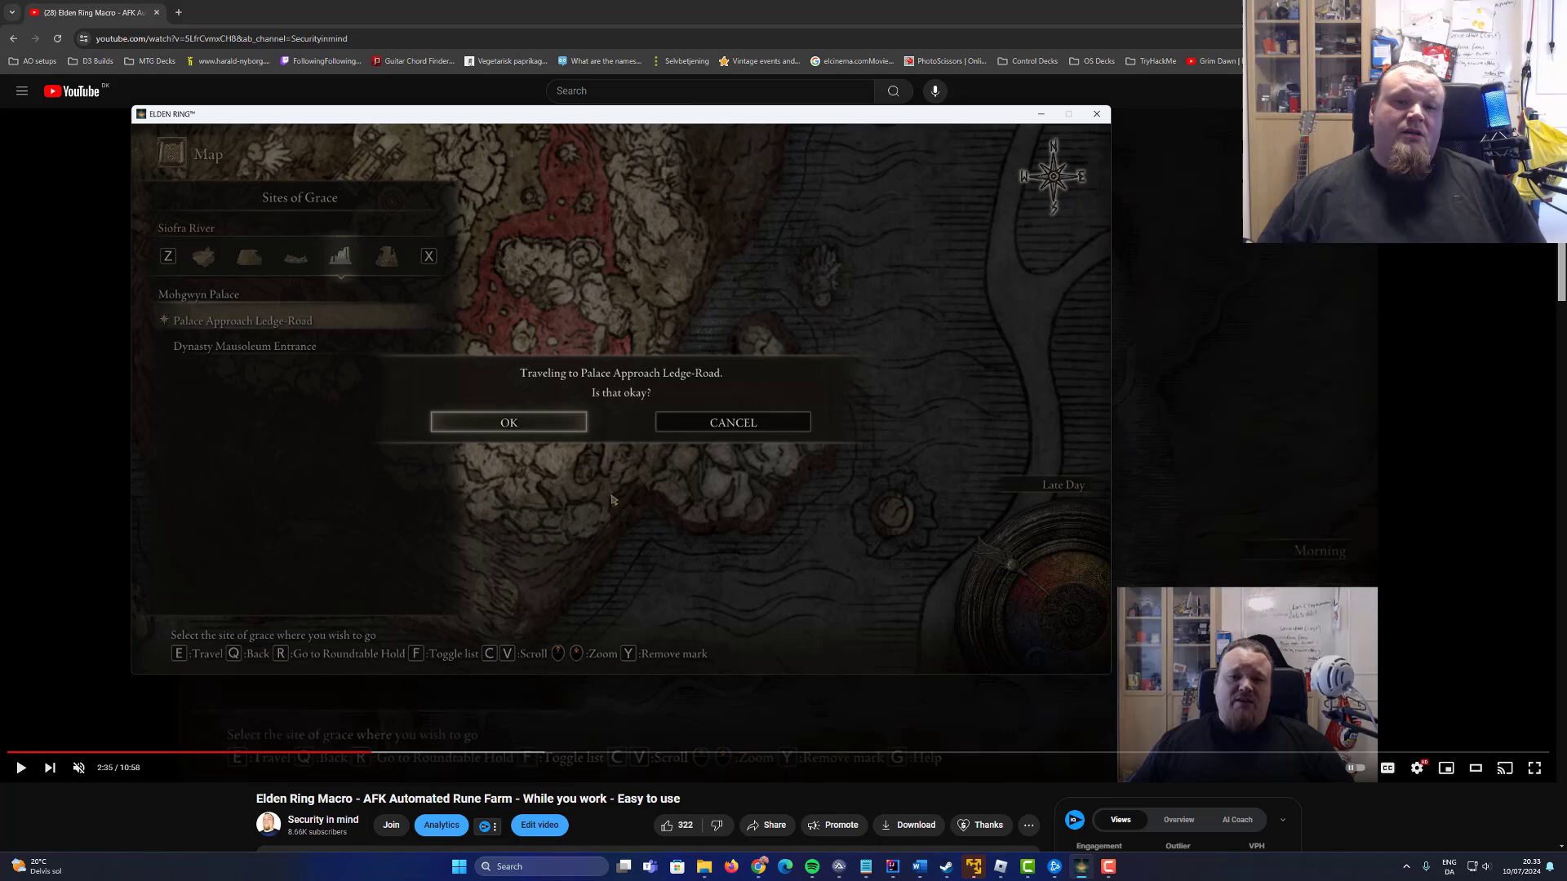
left_click(507, 421)
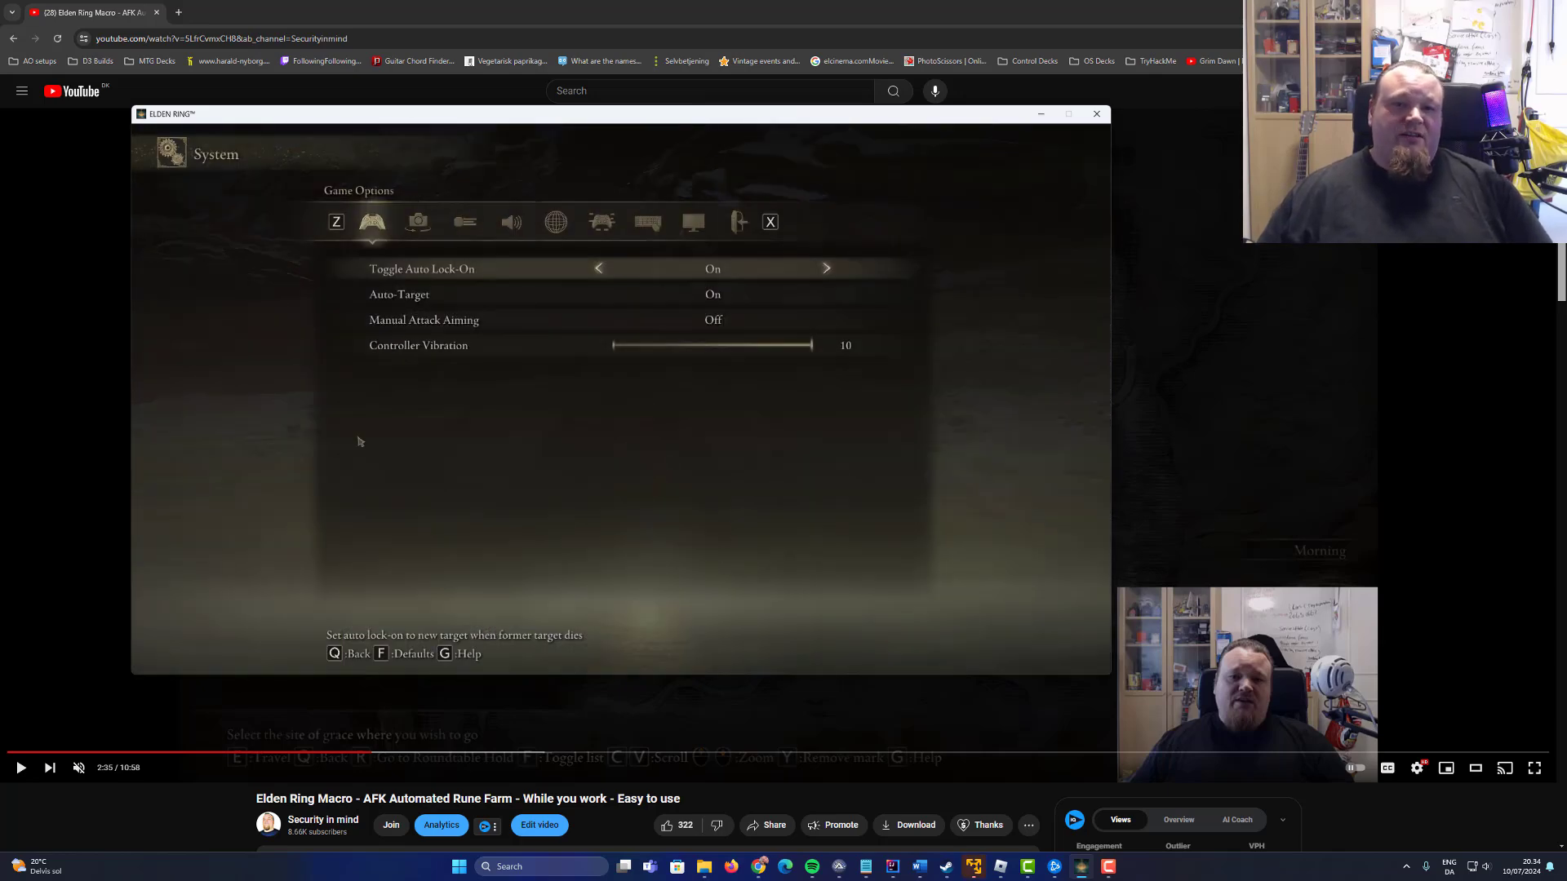
Show the Graphics settings with Windowed screen mode at 1600x900 resolution
left_click(692, 221)
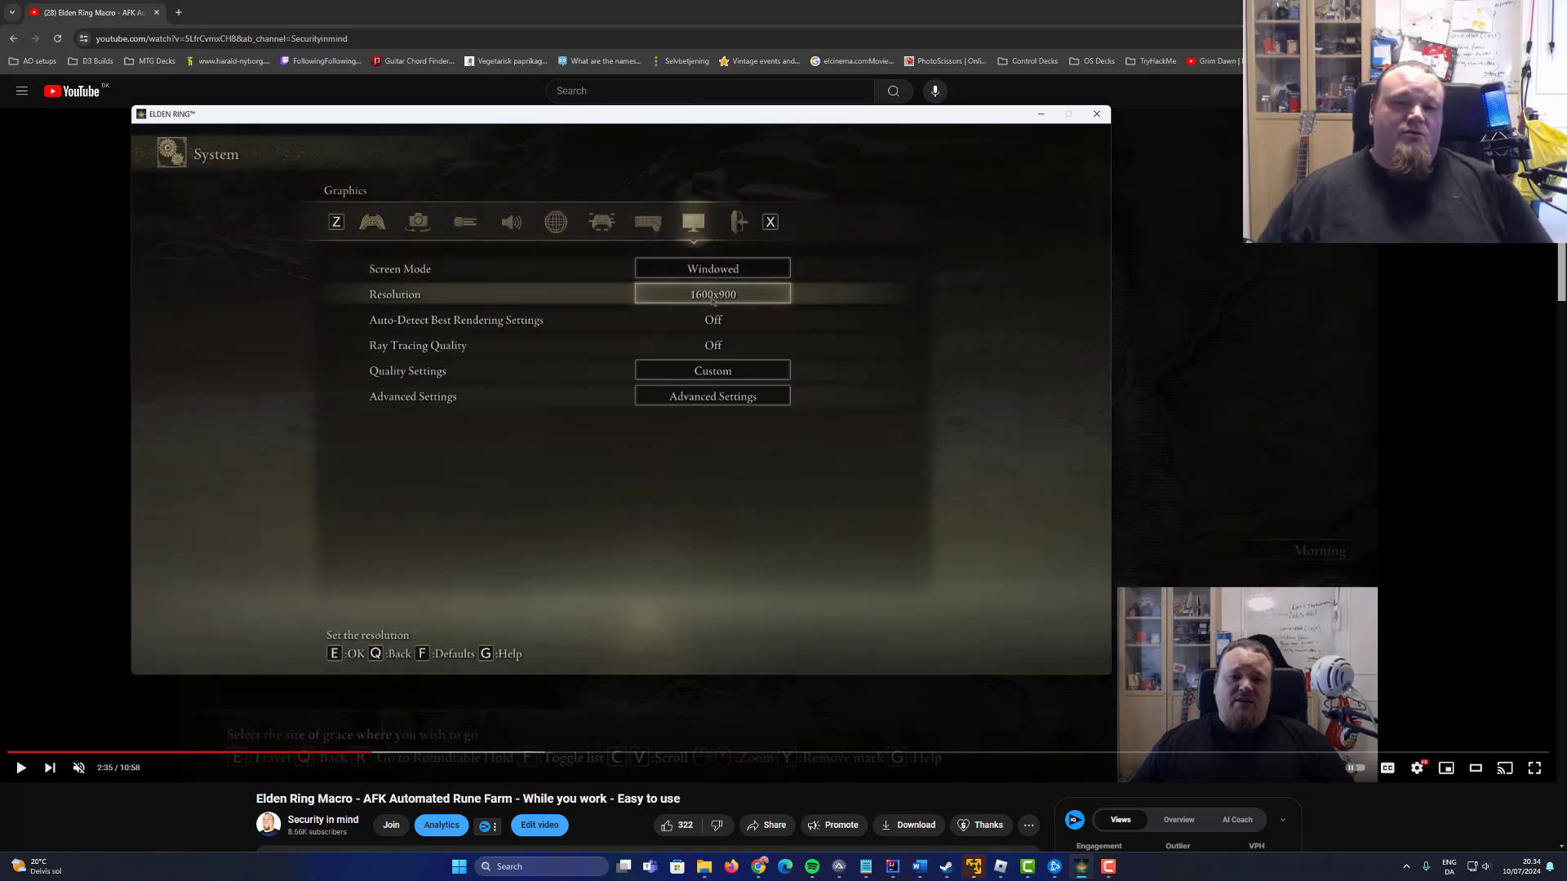
mouse_move(1005, 354)
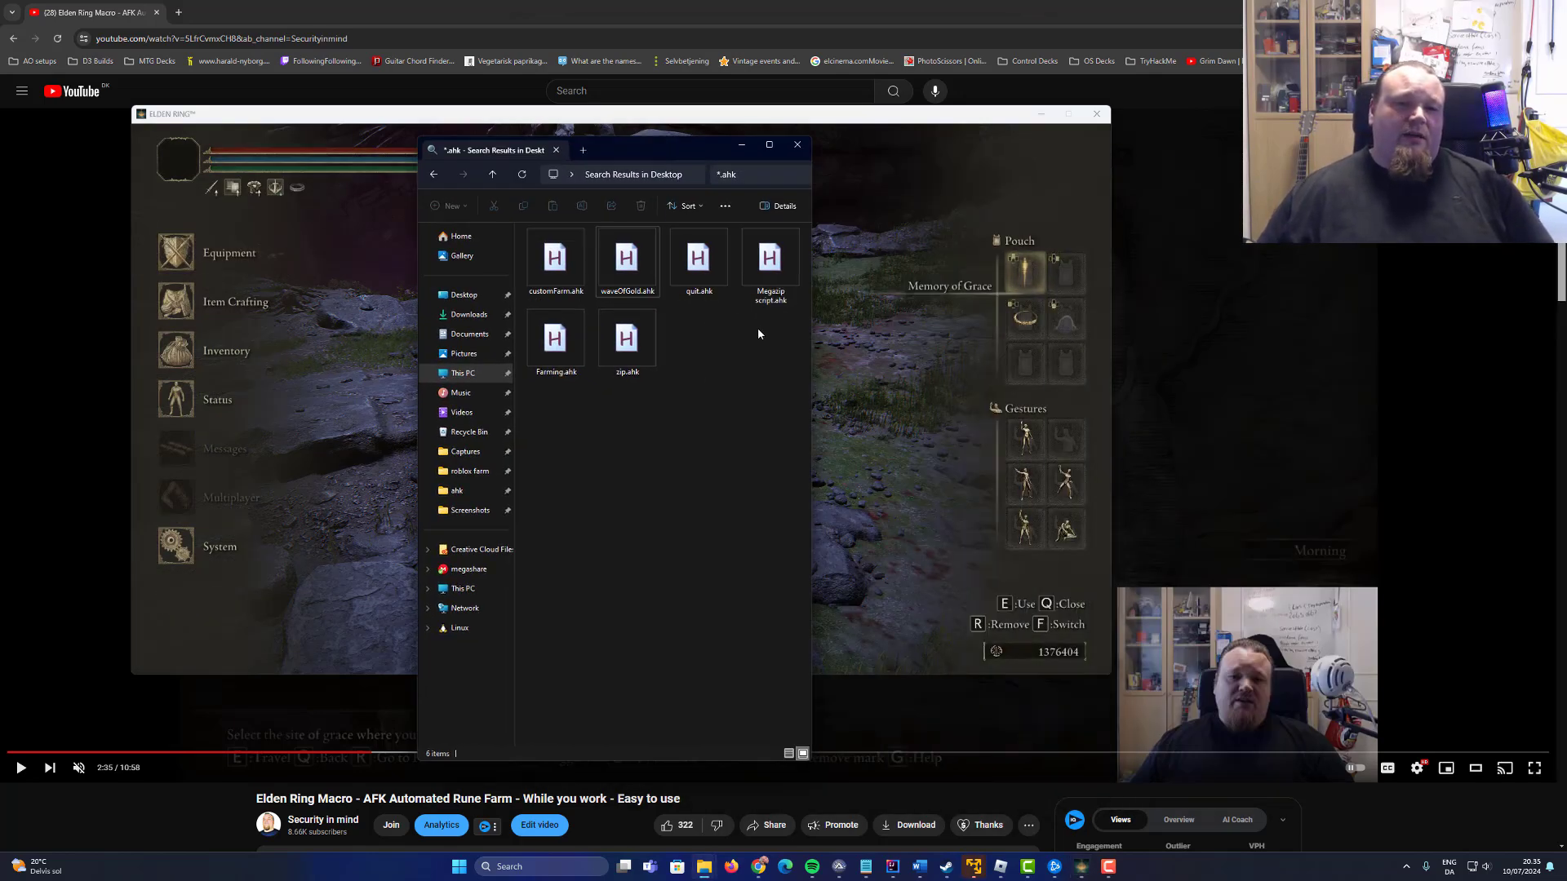
Select waveOfGold.ahk in the Desktop search results and open it in Notepad
left_click(627, 257)
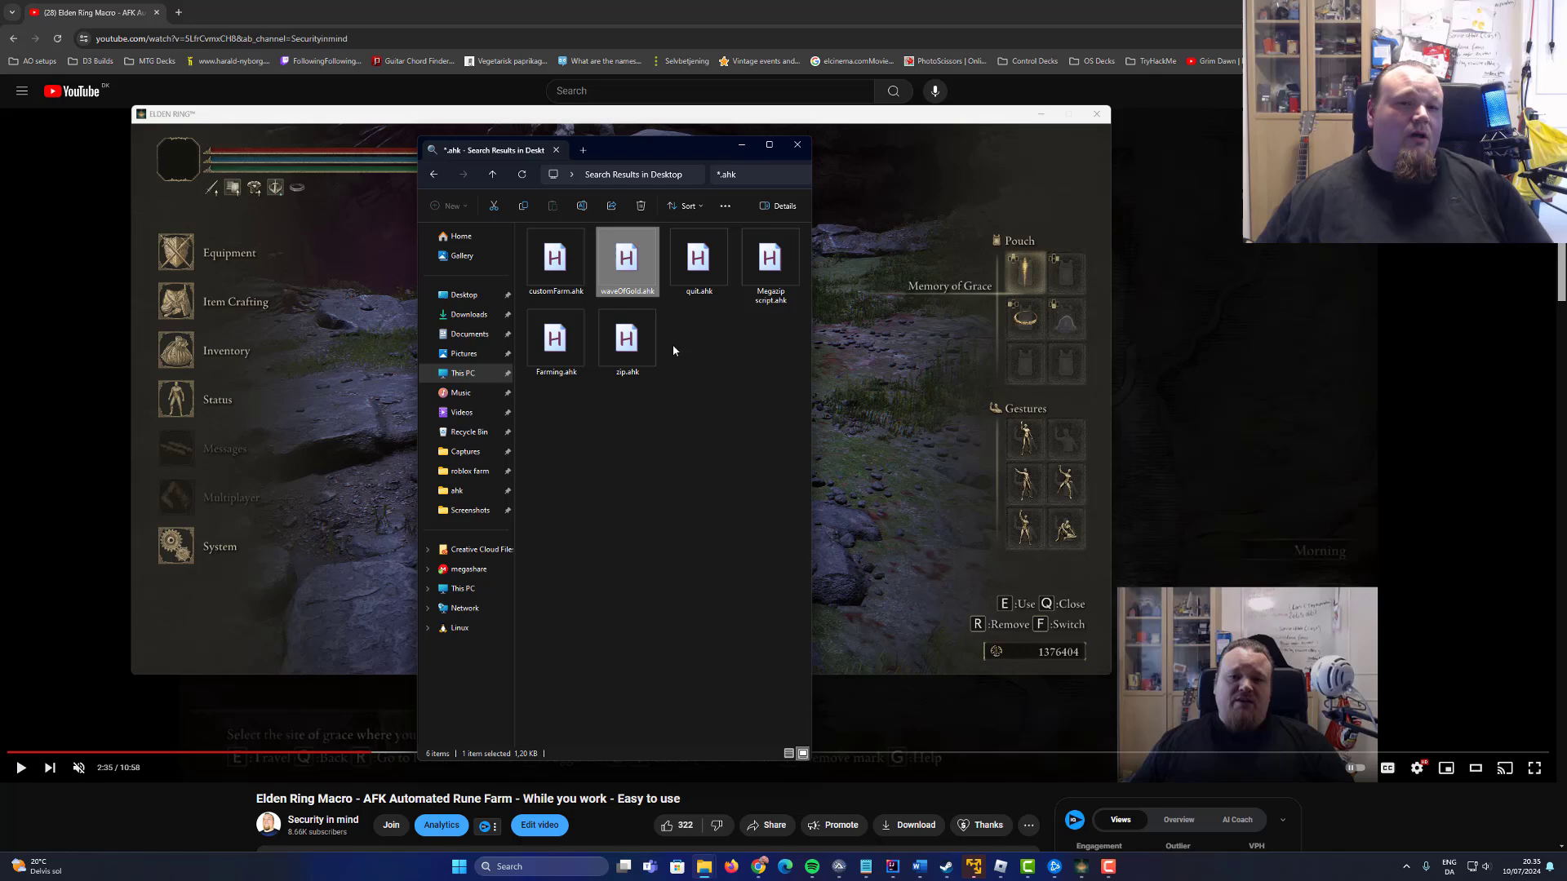
mouse_move(651, 297)
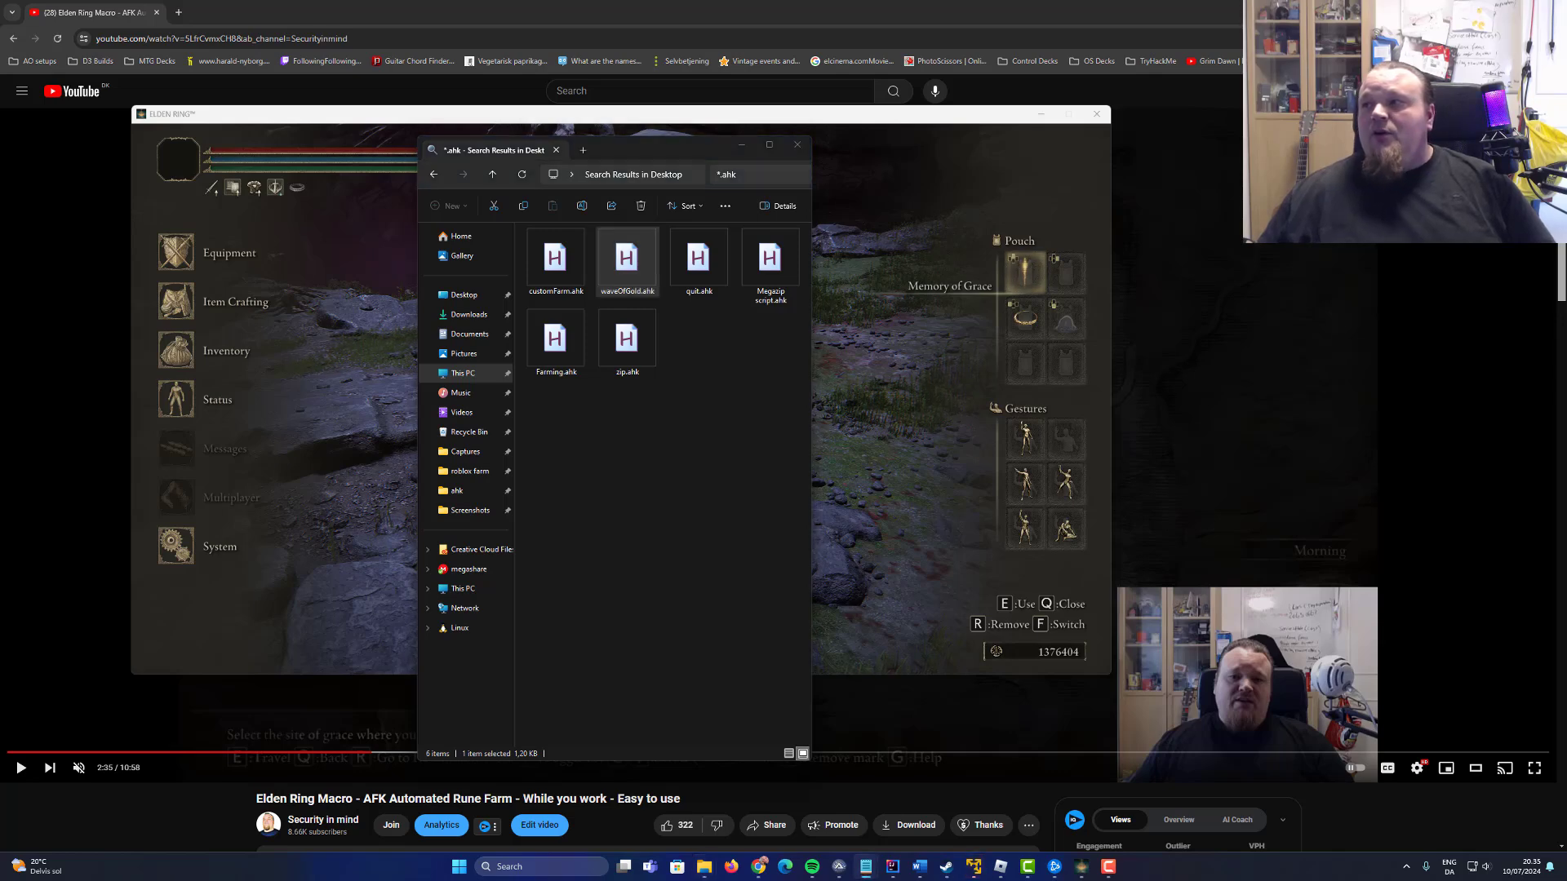
double_click(626, 256)
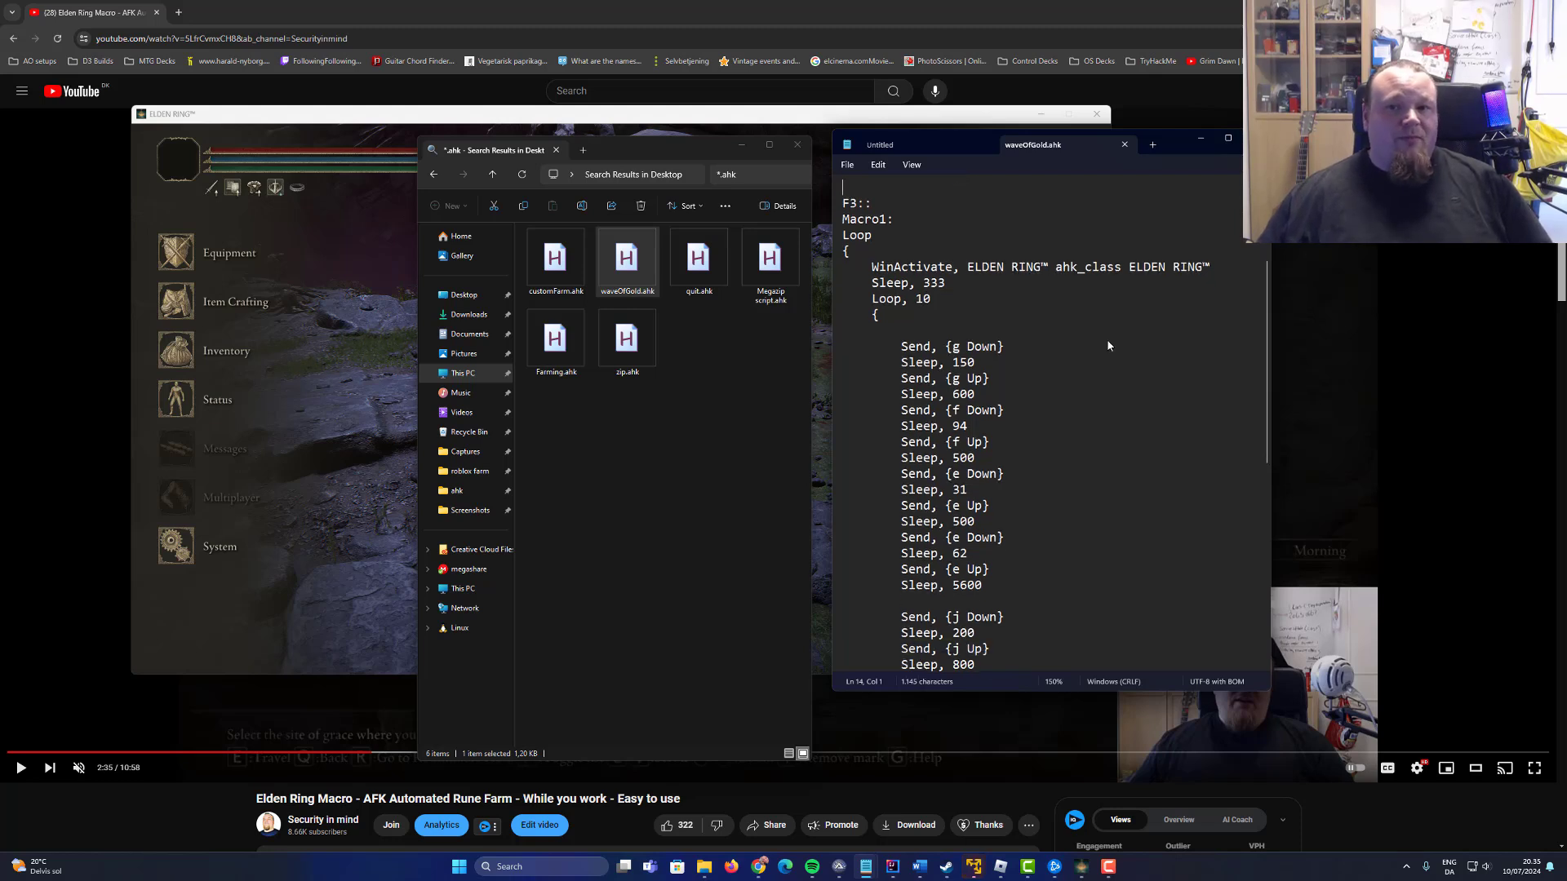
Scroll into waveOfGold.ahk's Loop block and highlight its first Send and Sleep commands
scroll("down", 3)
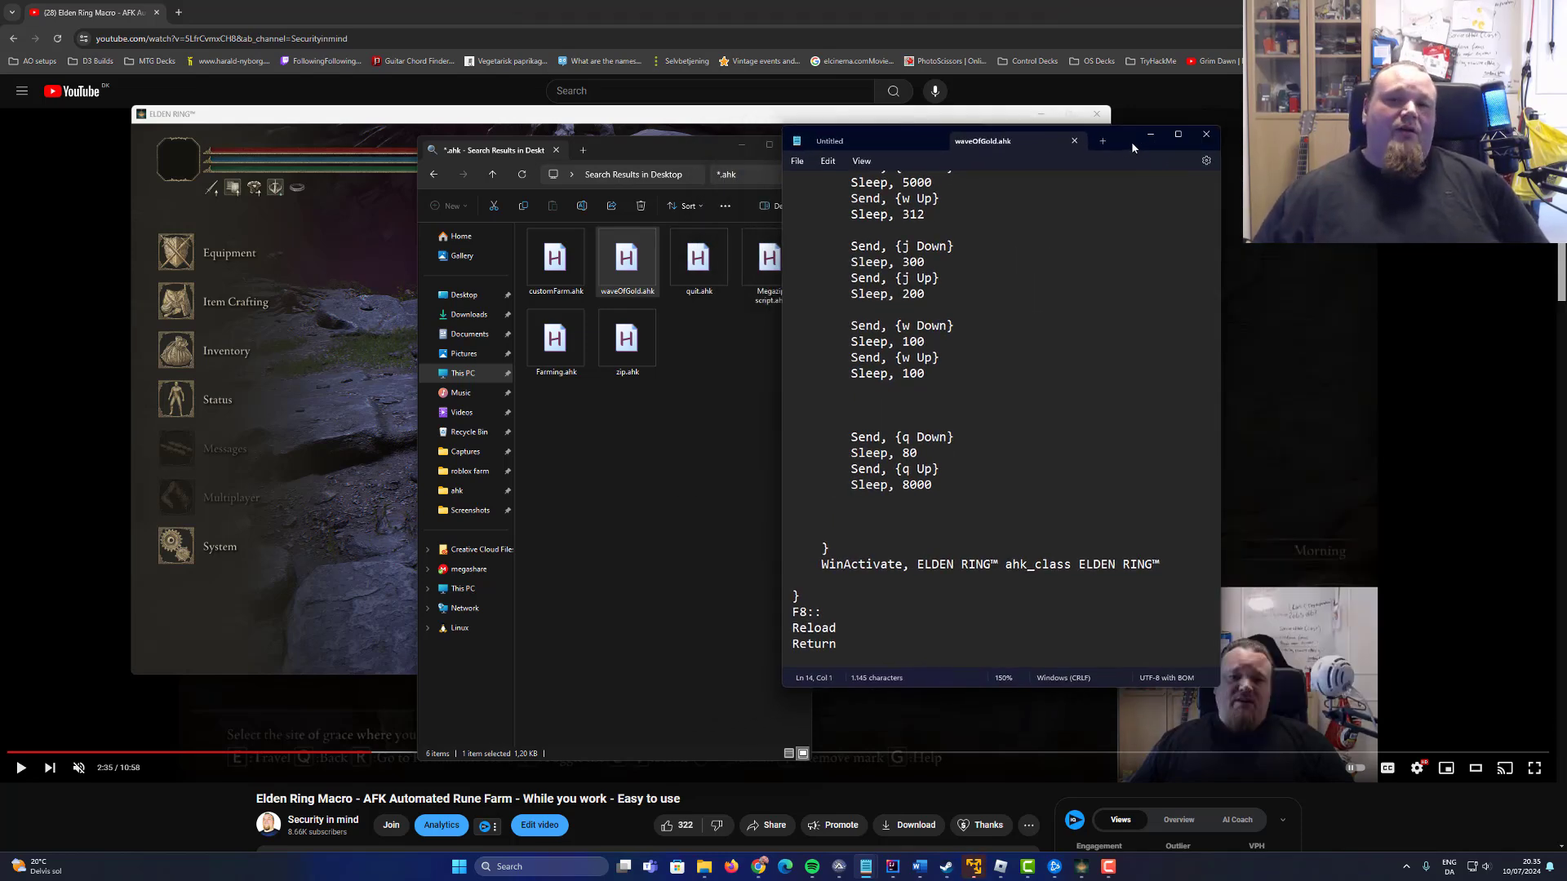
double_click(885, 213)
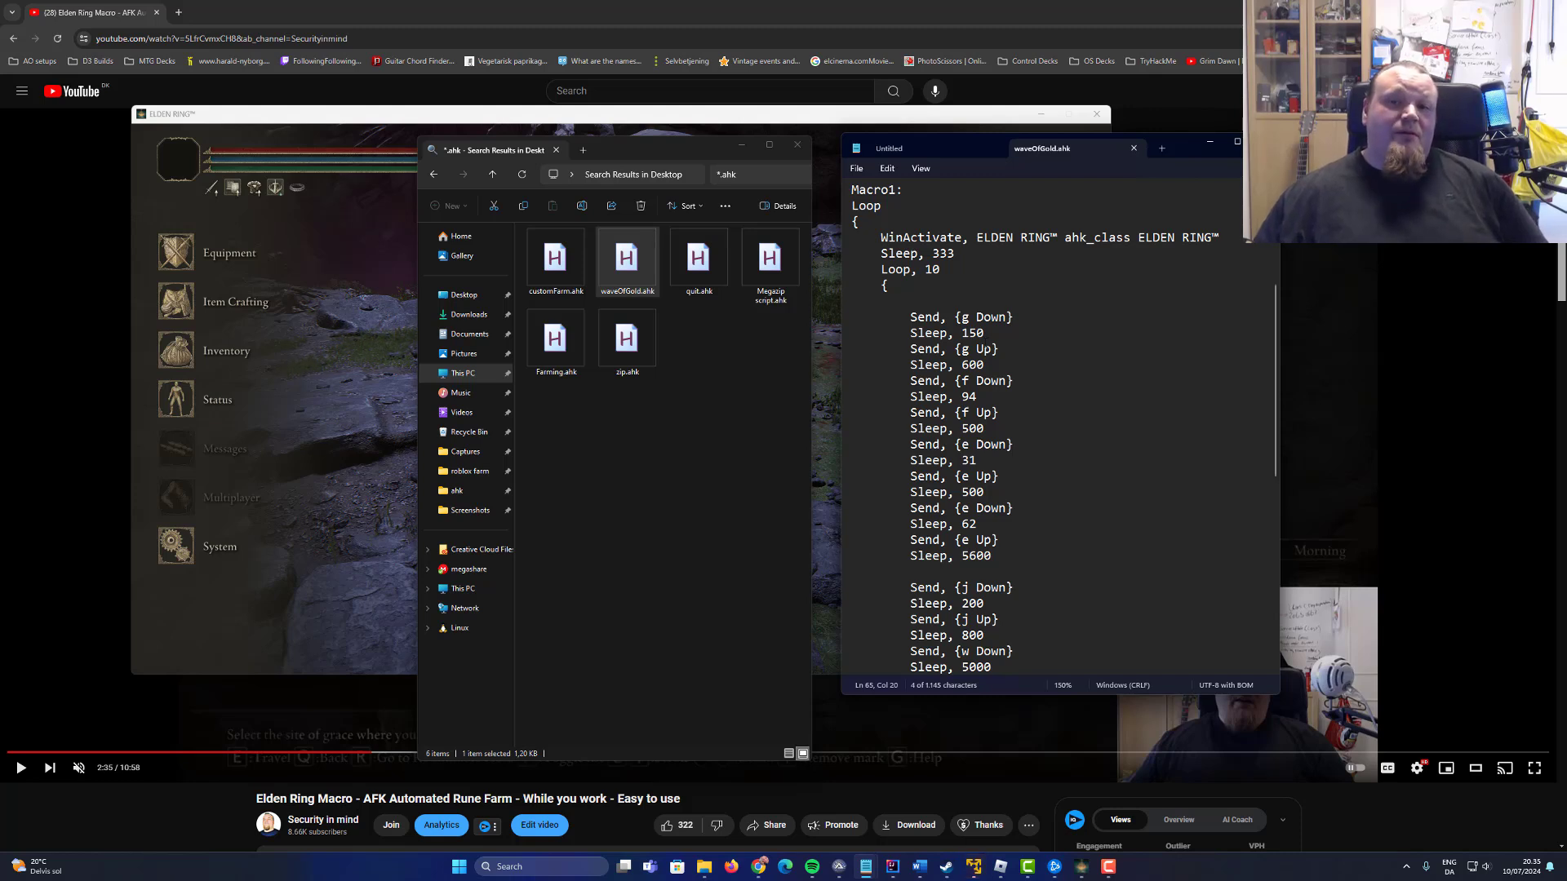
left_click_drag(911, 316, 964, 444)
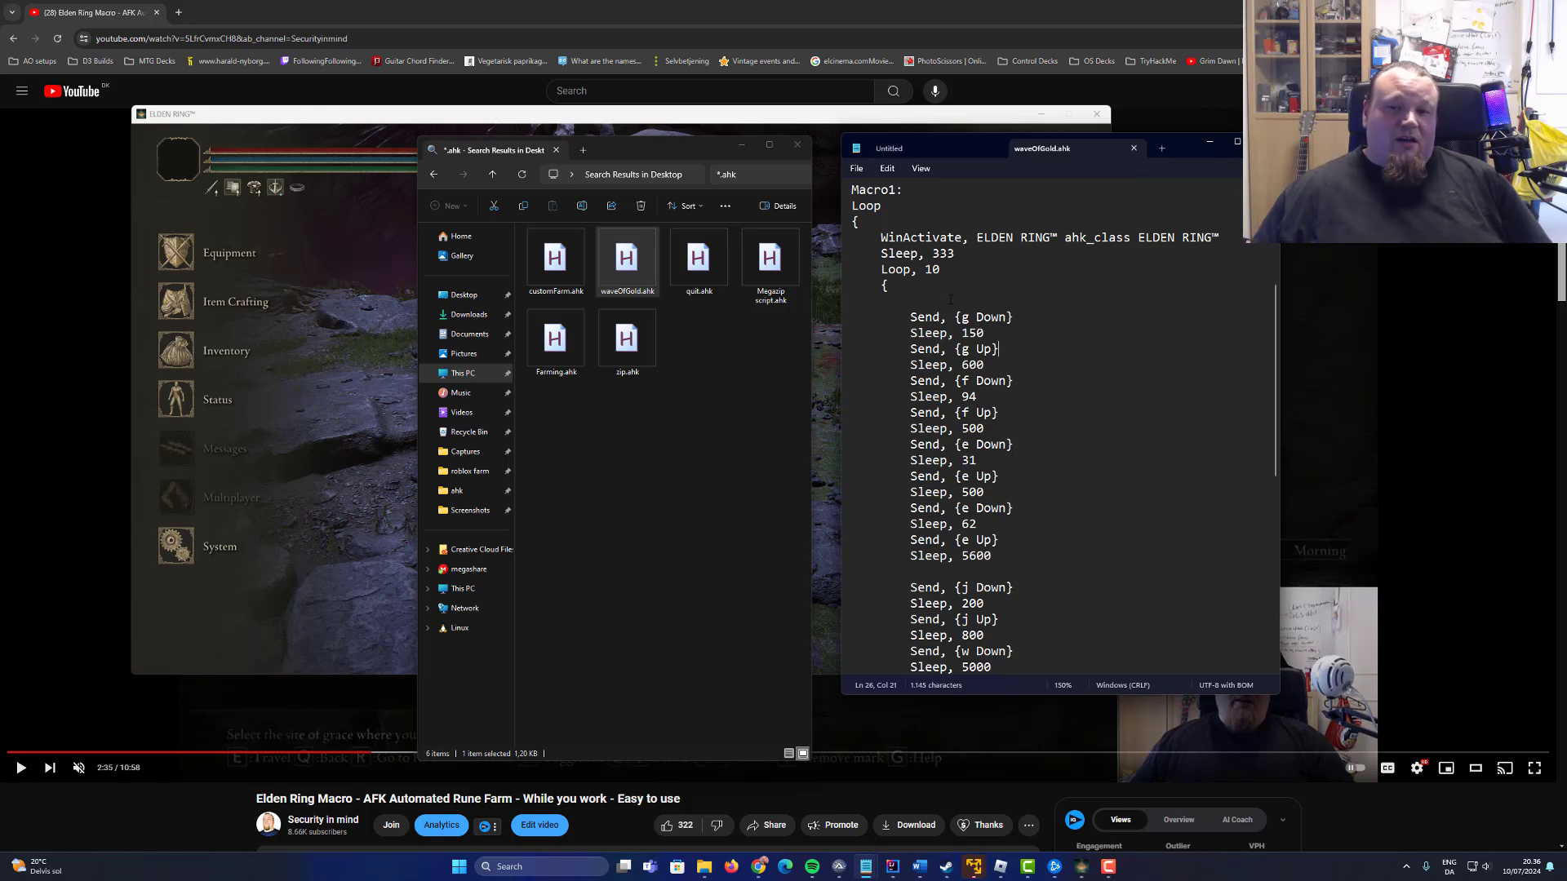
Highlight the remaining key presses and pauses down to the loop's closing lines
left_click_drag(949, 311, 1003, 540)
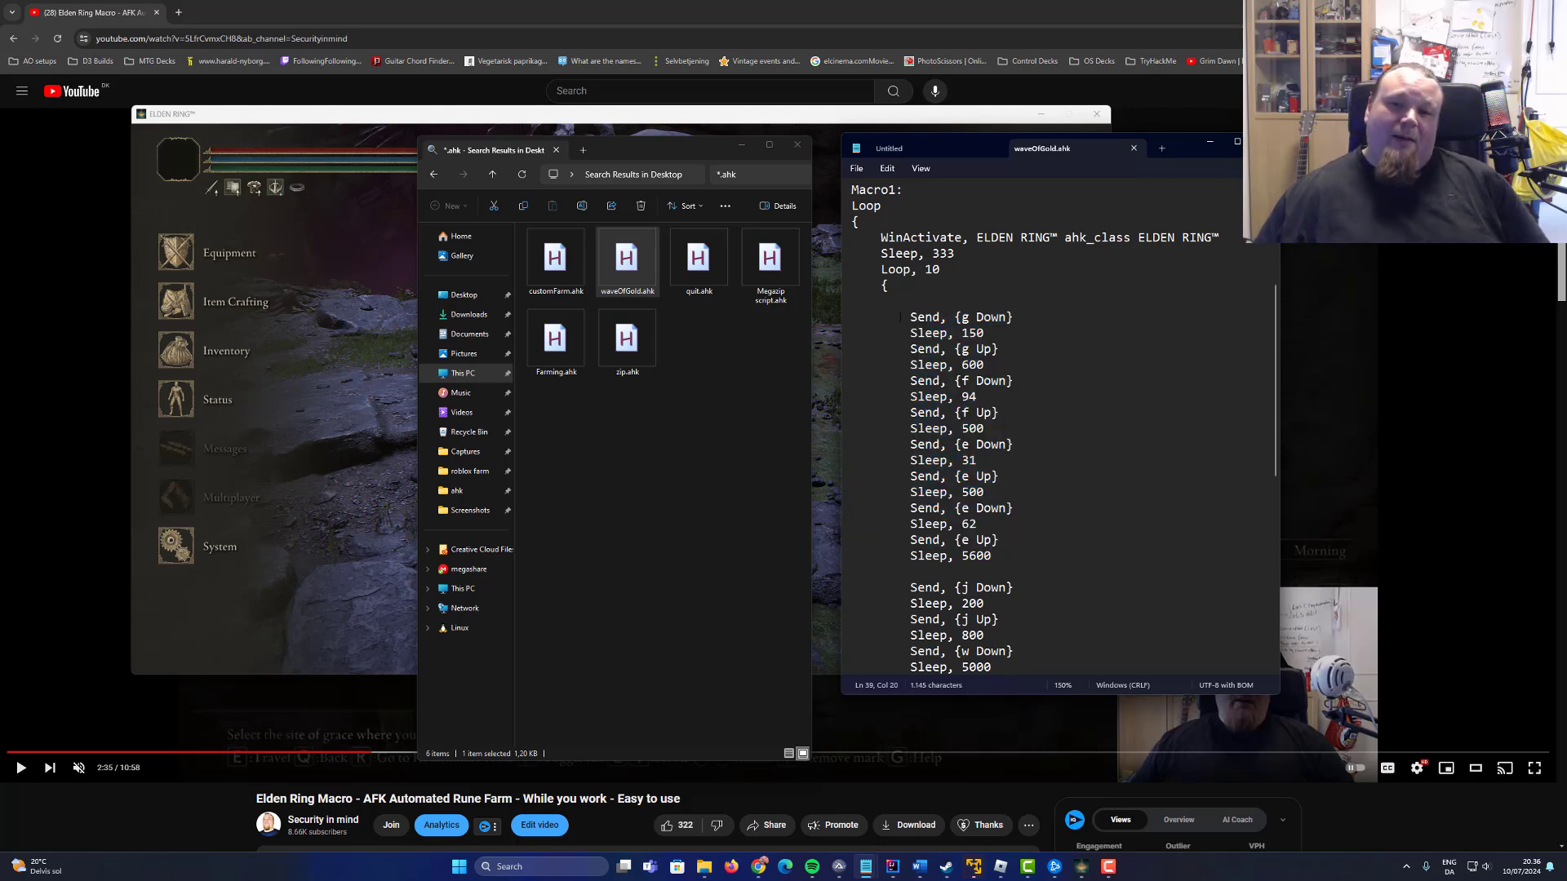
double_click(950, 554)
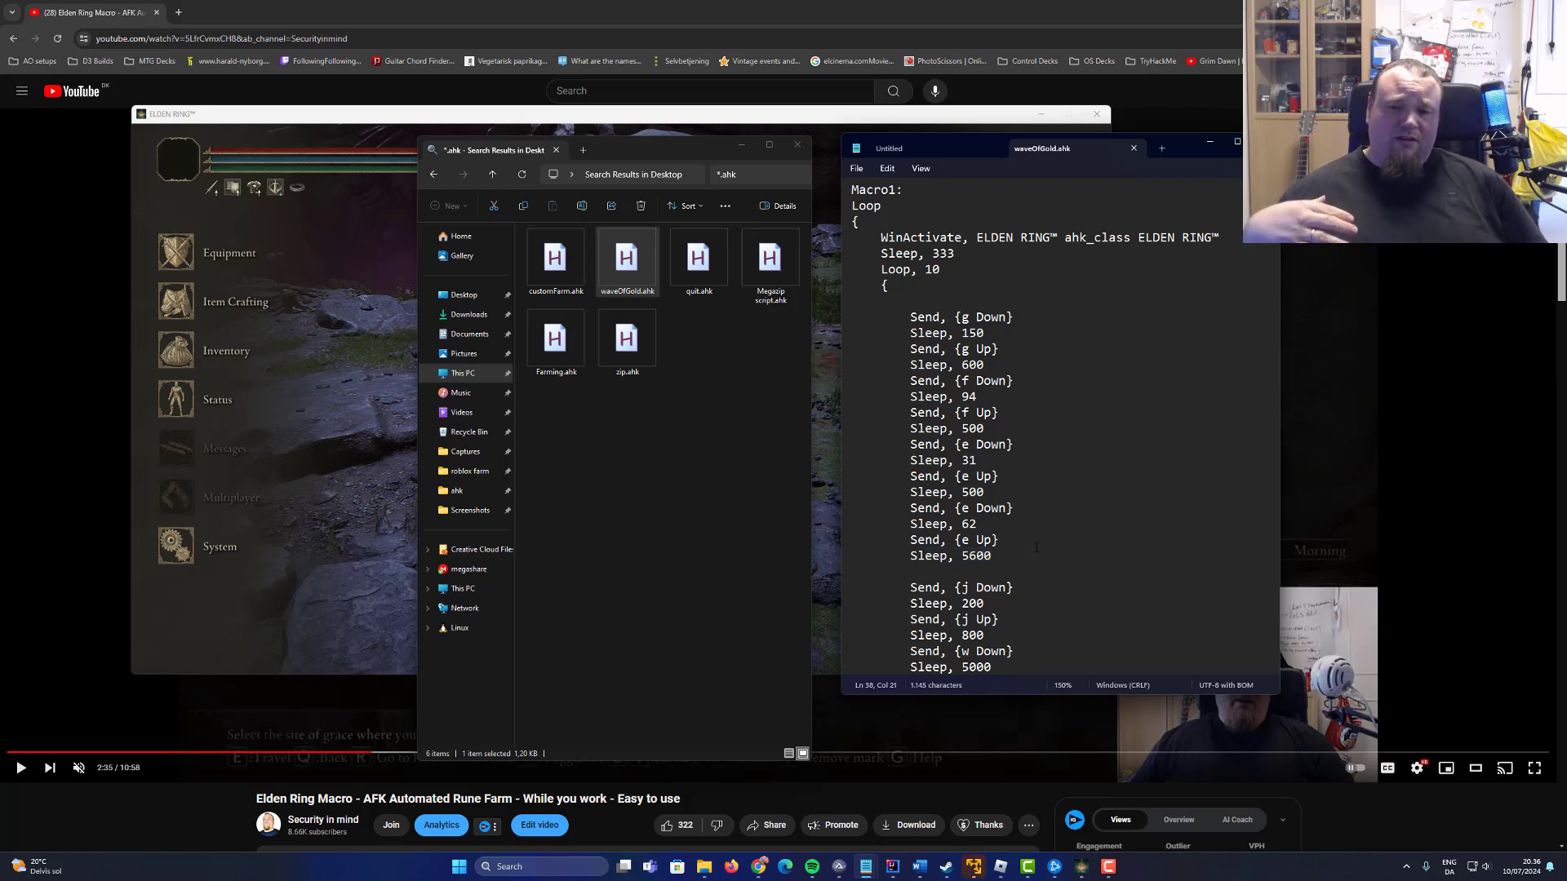
double_click(940, 555)
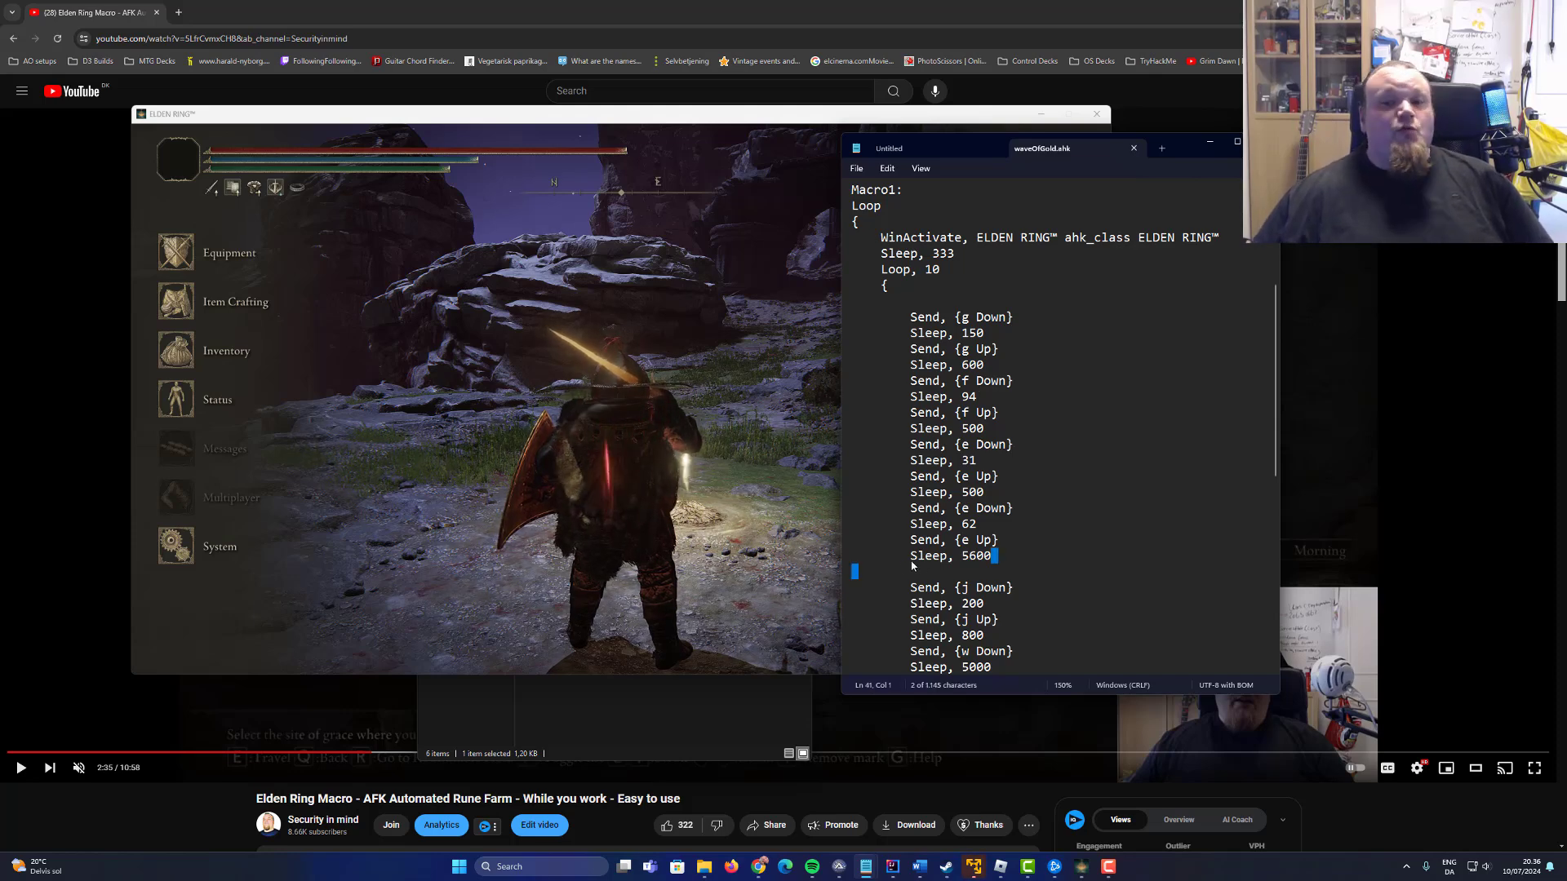
Go to the loop's final q press and 8000 ms pause before the F8:: Reload hotkey
left_click(996, 540)
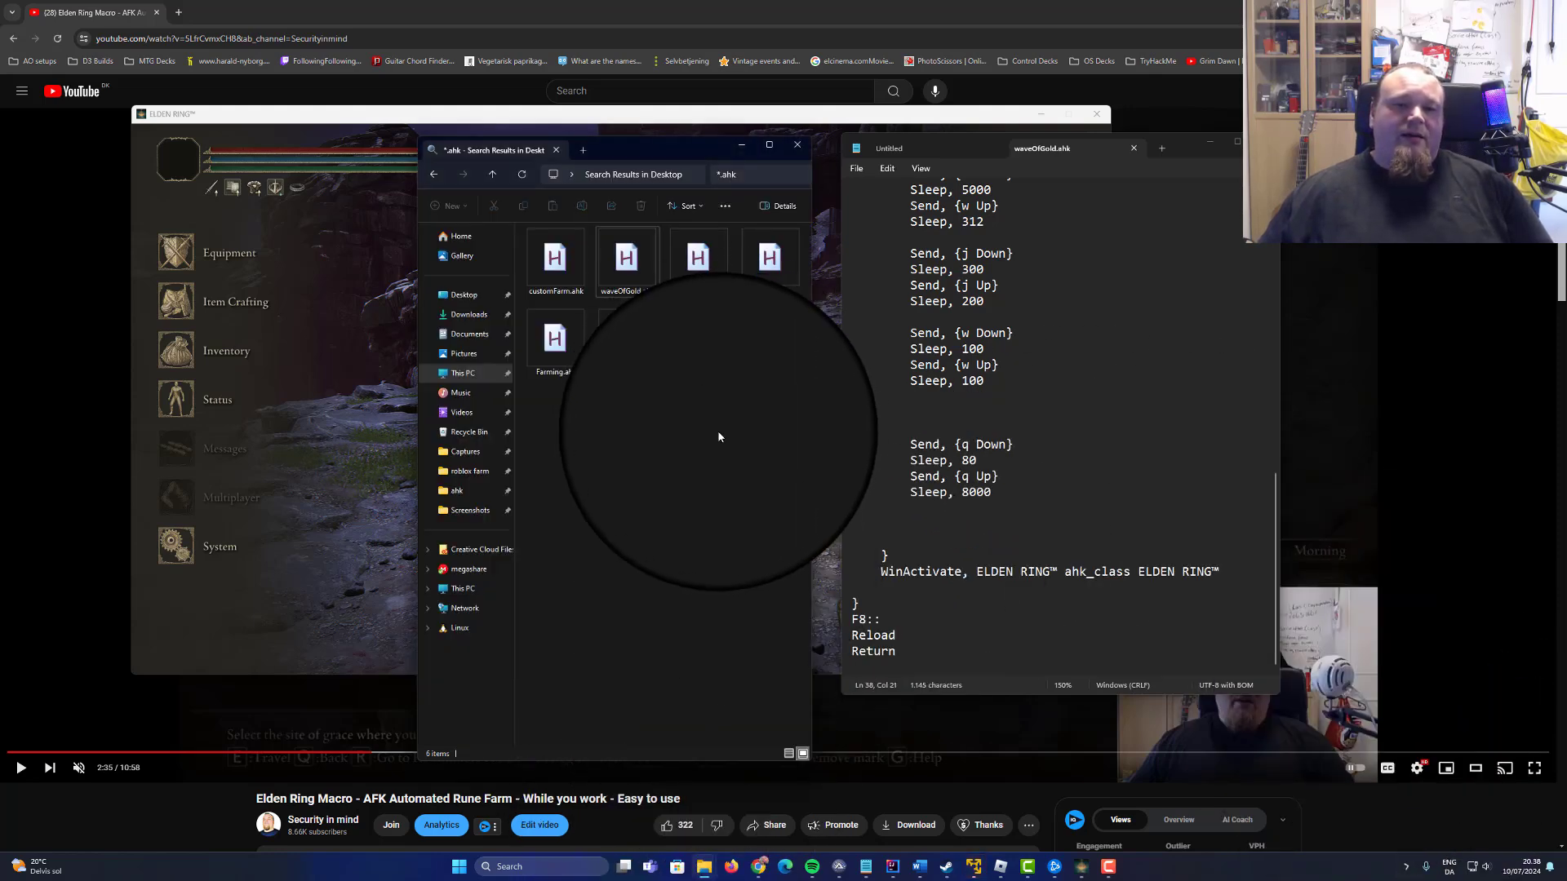
Run waveOfGold.ahk from the Desktop .ahk search results
left_click(627, 257)
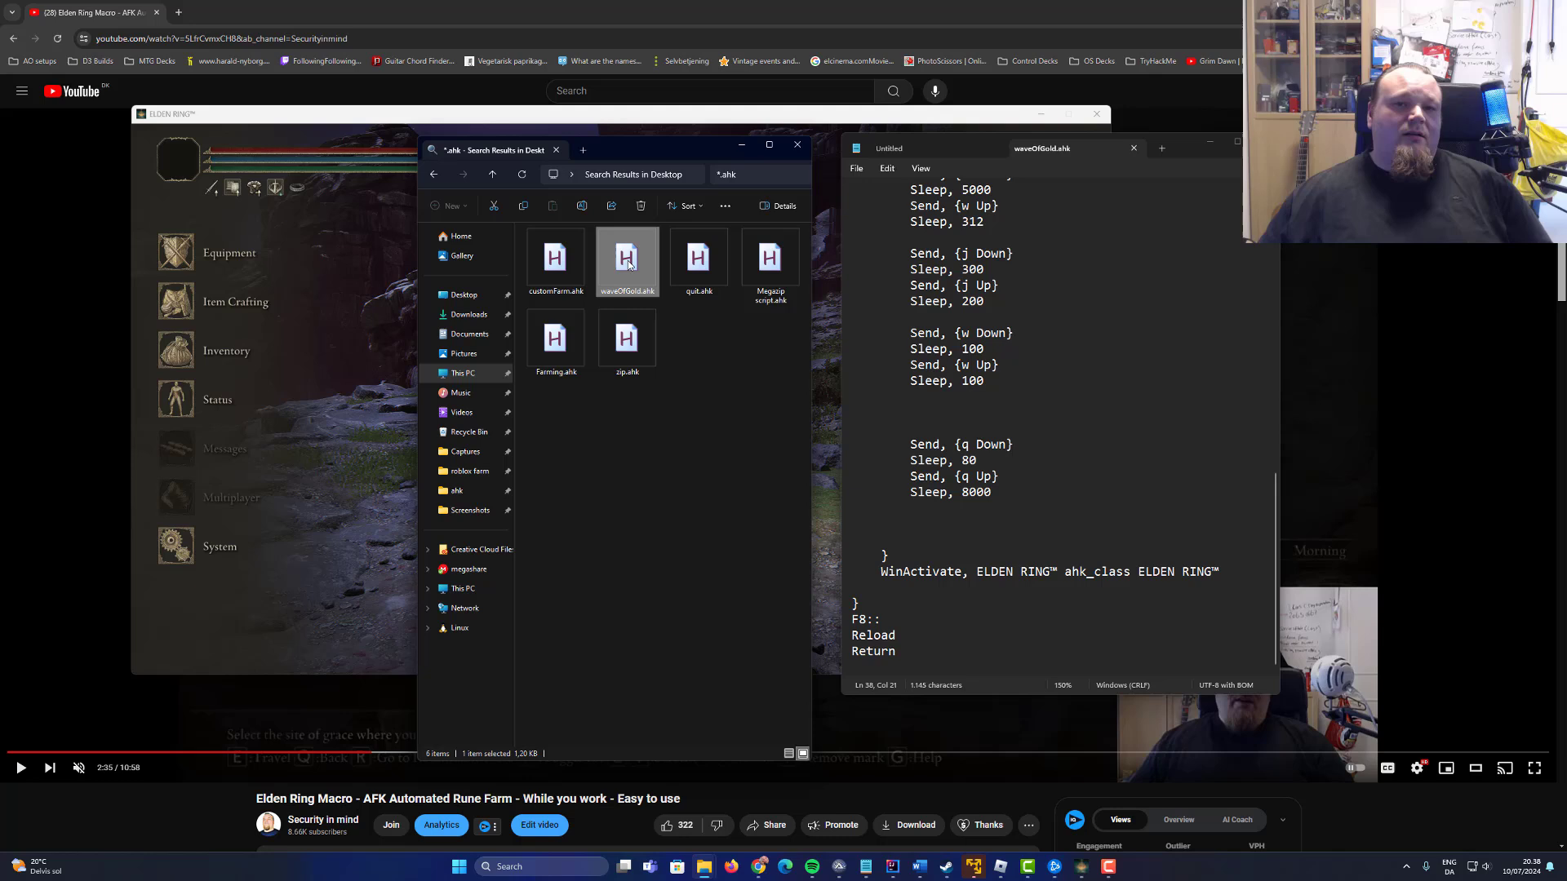
mouse_move(697, 361)
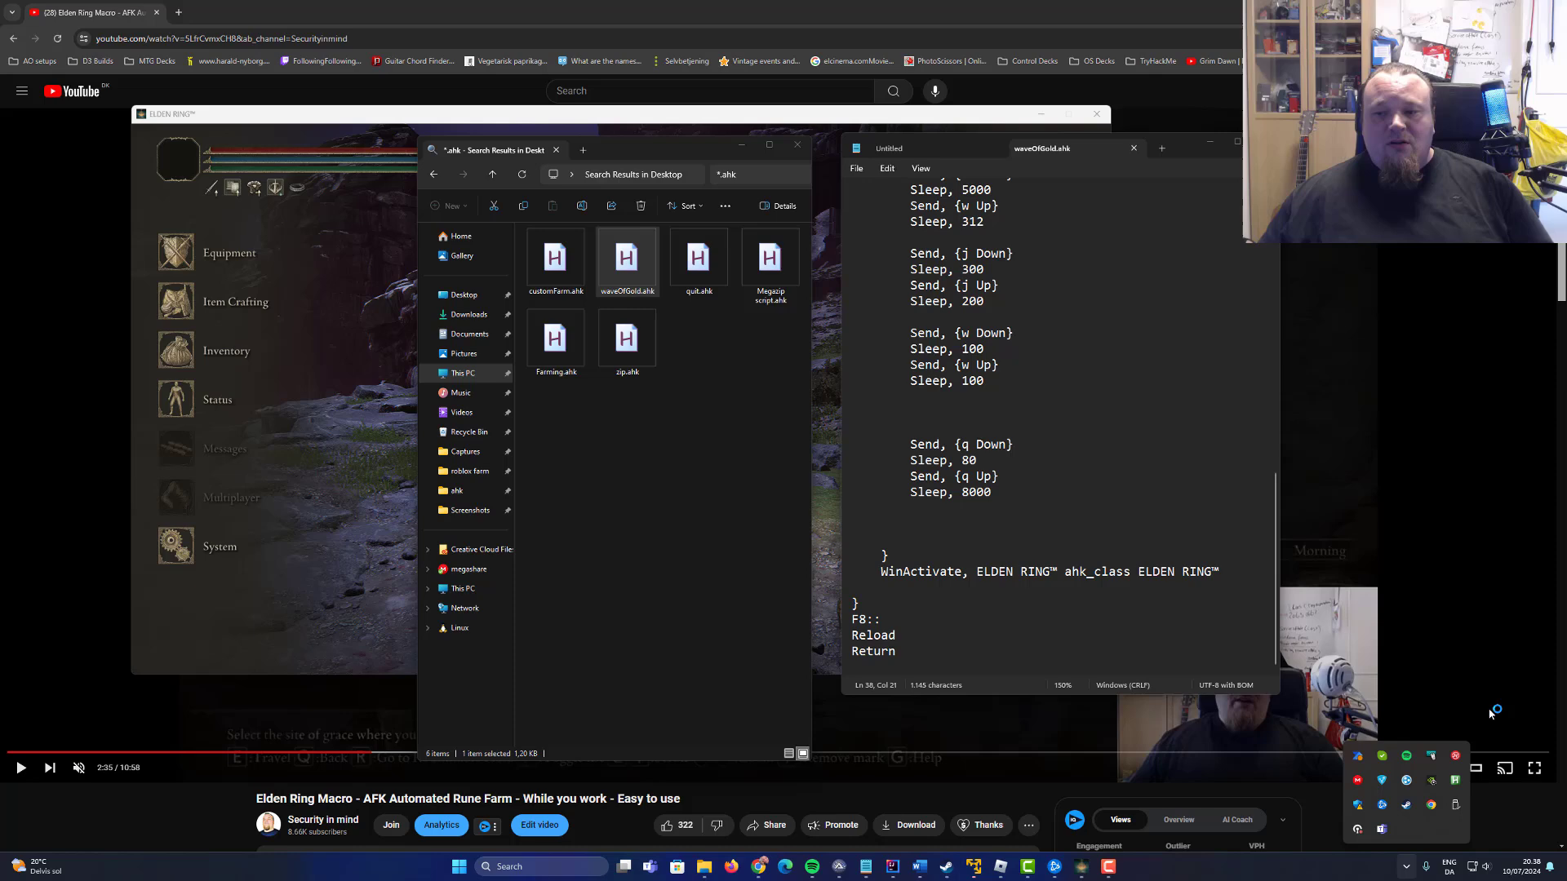
mouse_move(1030, 455)
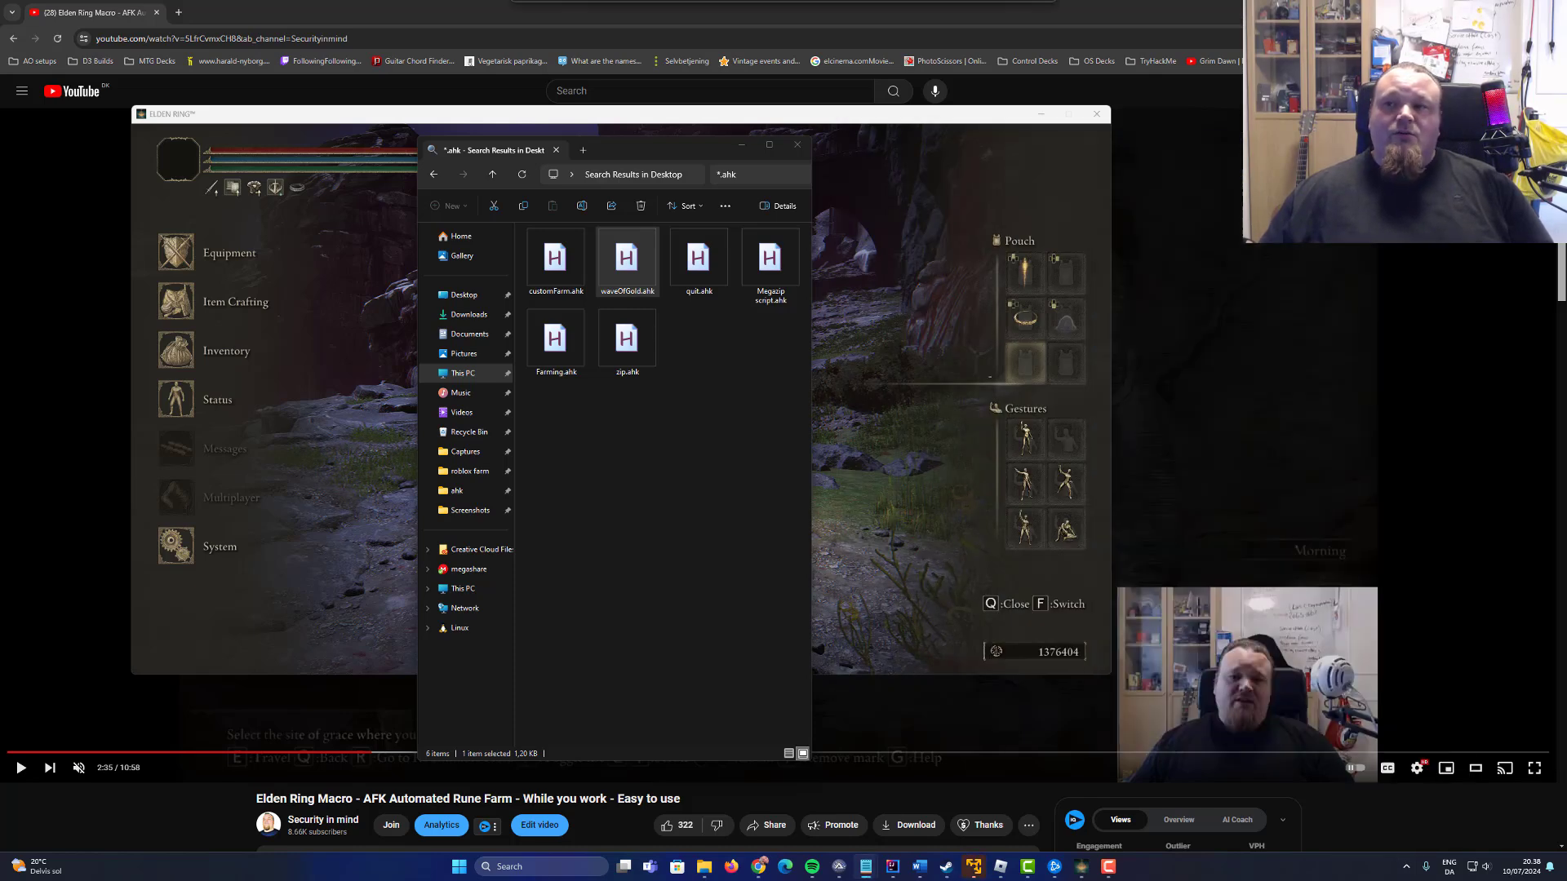
Focus the game window and confirm travel to Palace Approach Ledge-Road
left_click(796, 144)
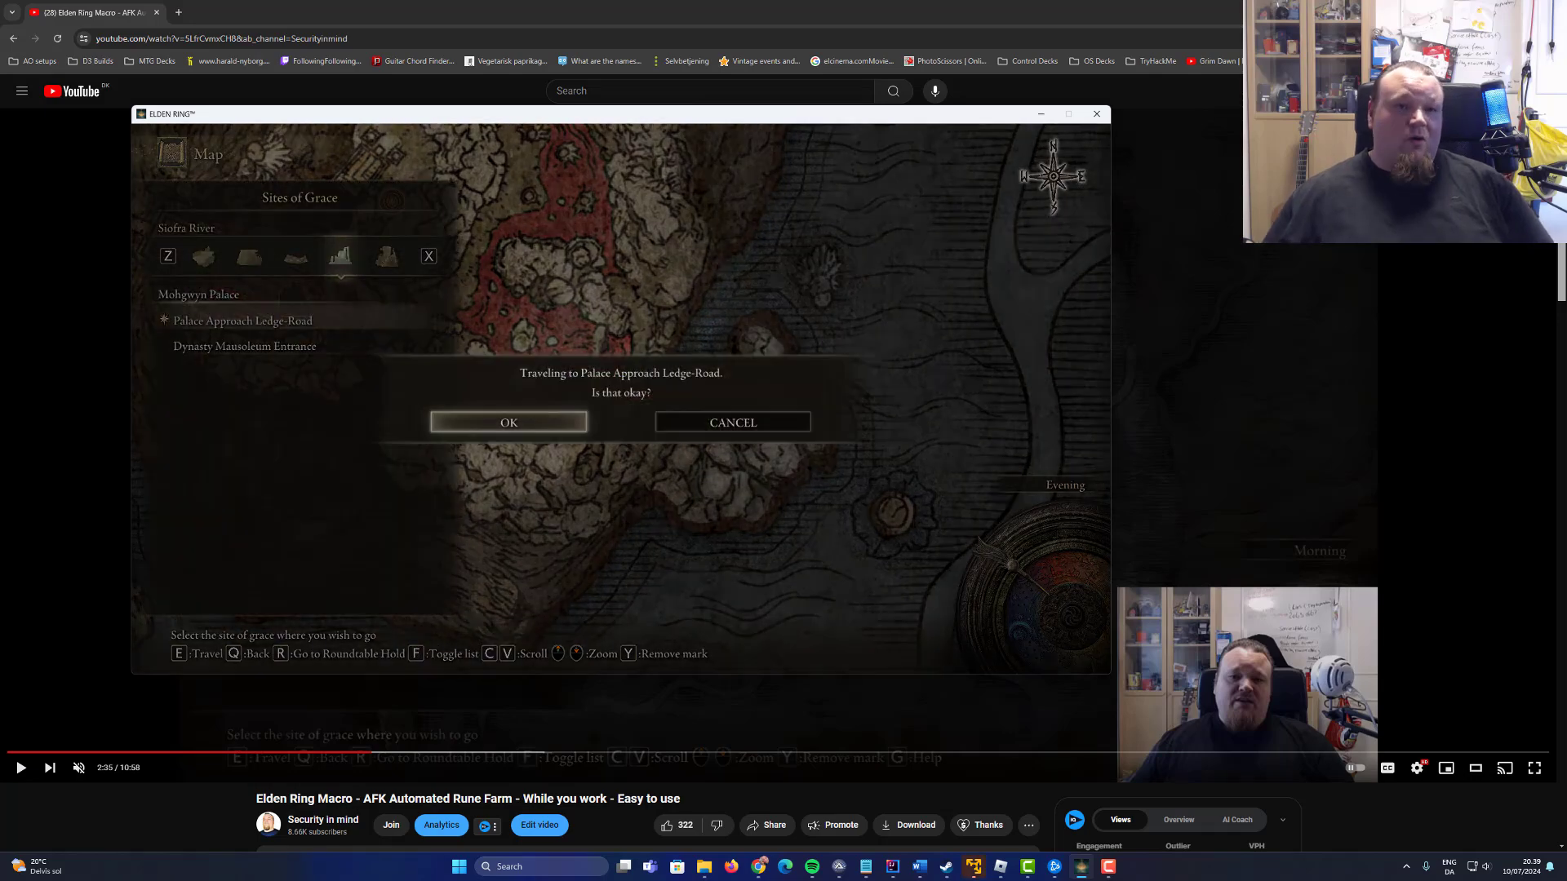
left_click(507, 421)
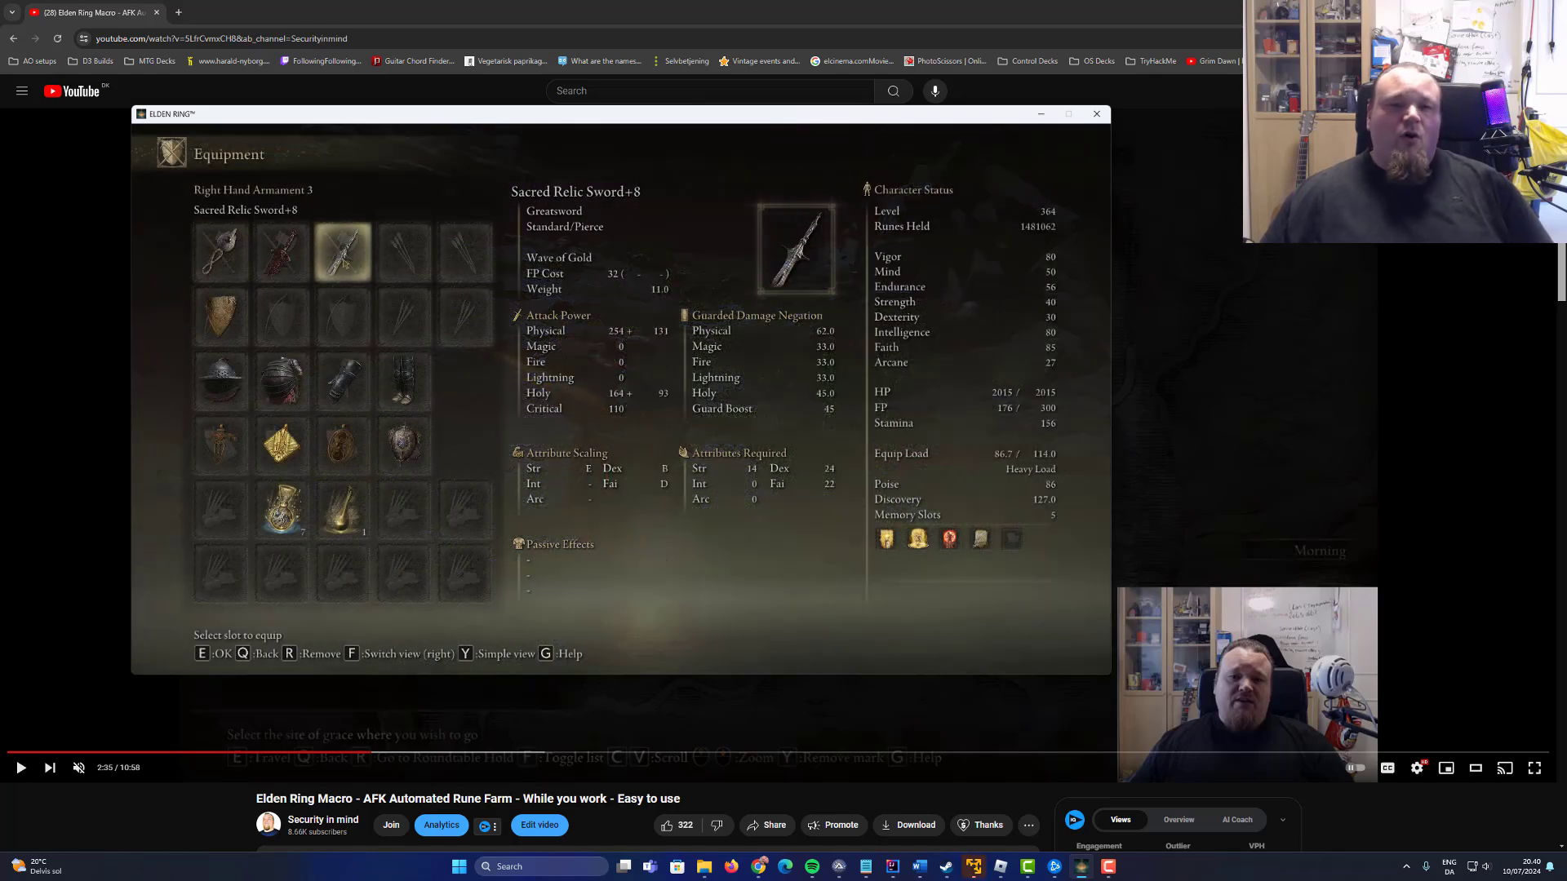
View the Blasphemous Blade+10 details in Right Hand Armament 2, then back out with Q
left_click(281, 251)
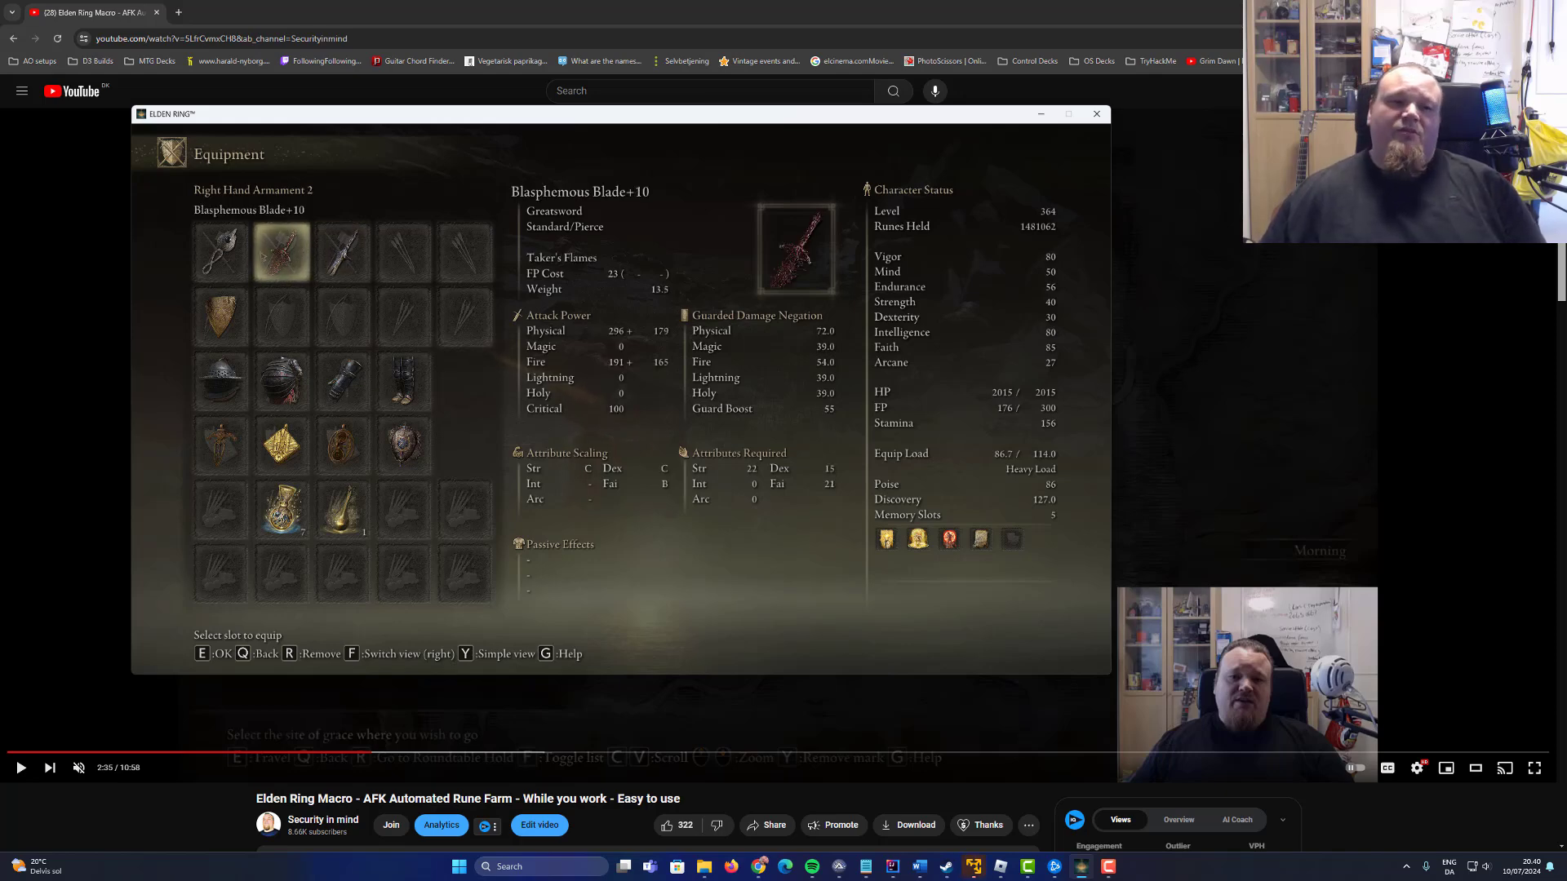
key("q")
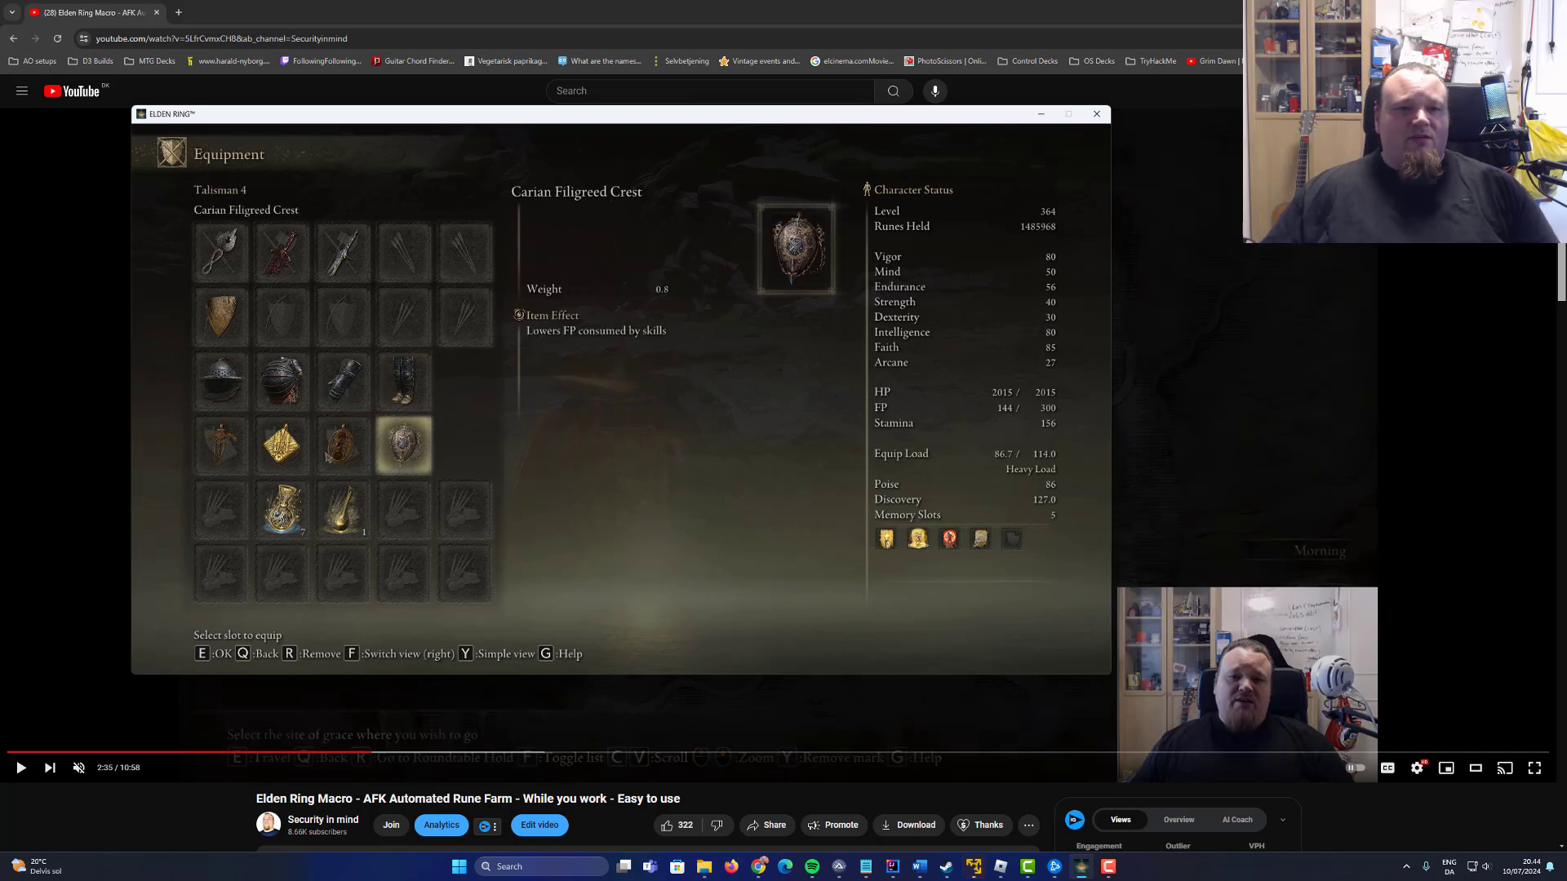
left_click(282, 445)
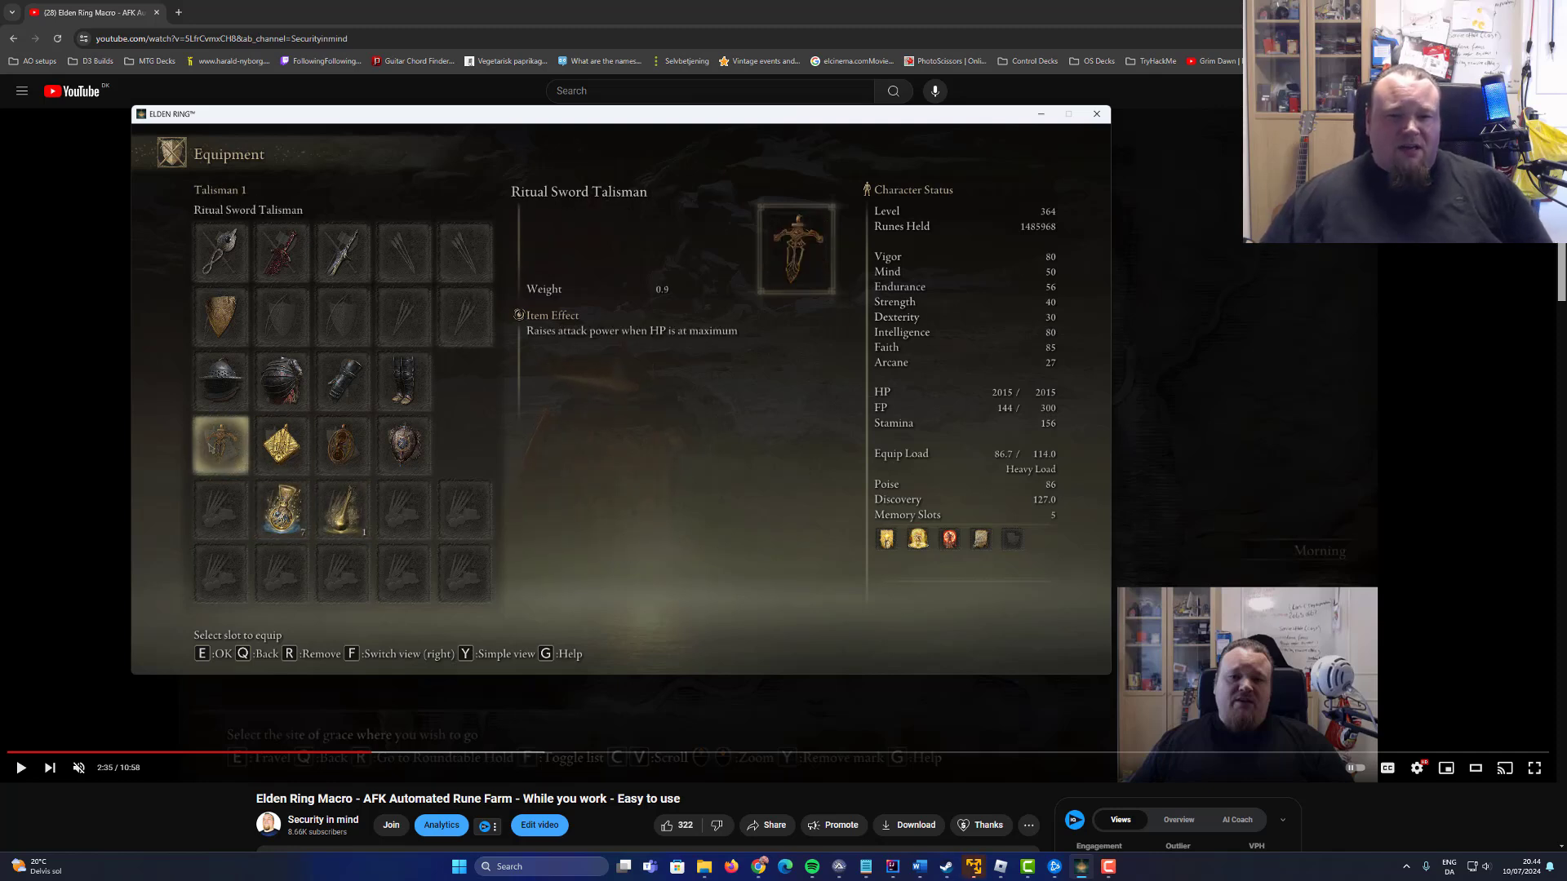
left_click(403, 446)
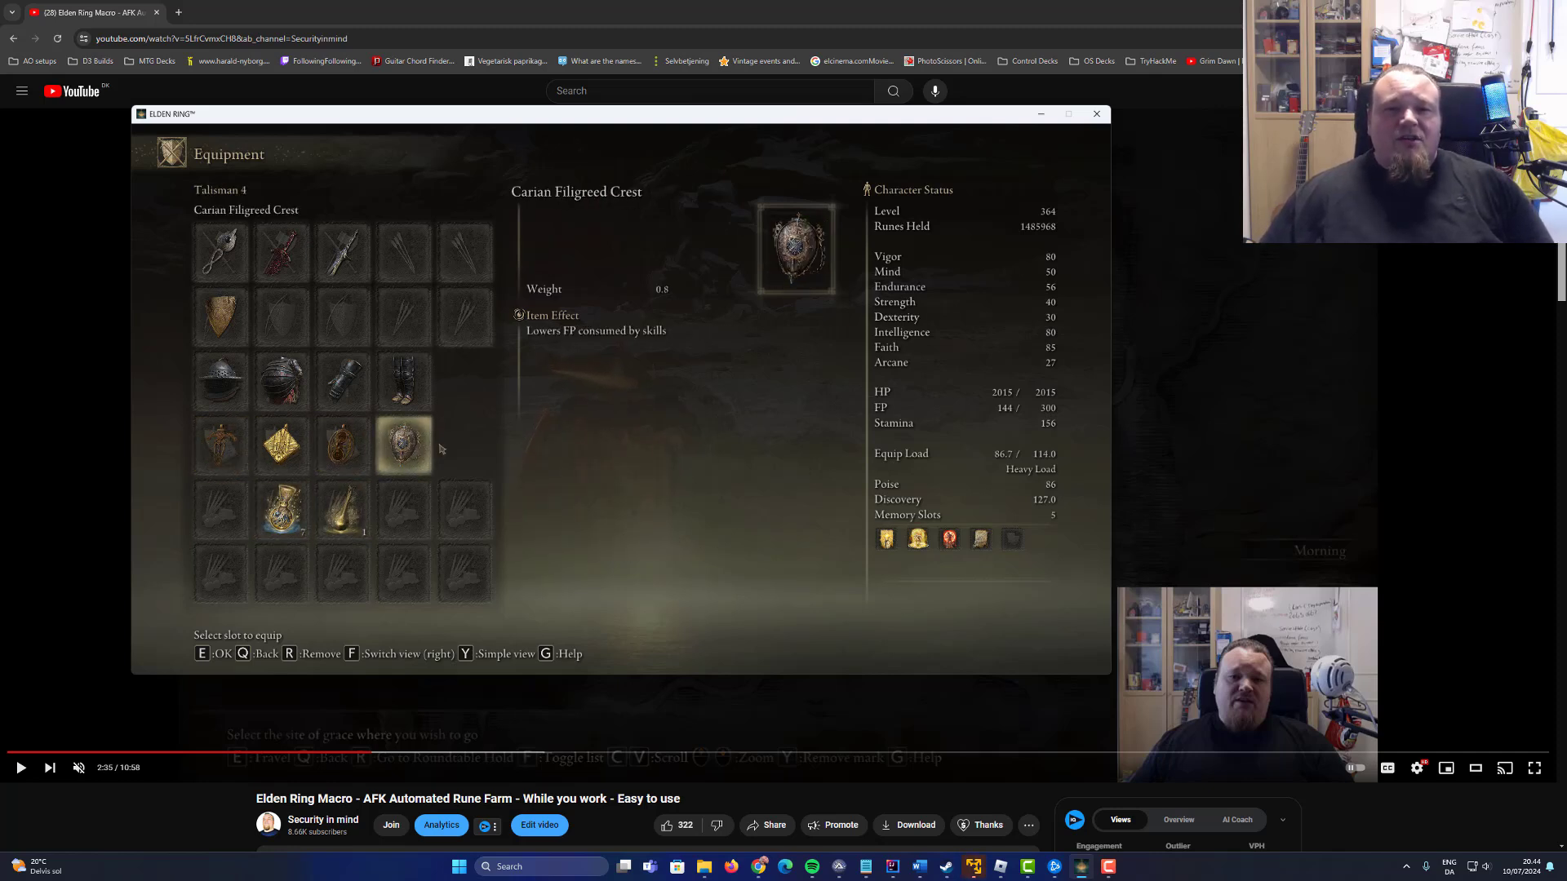